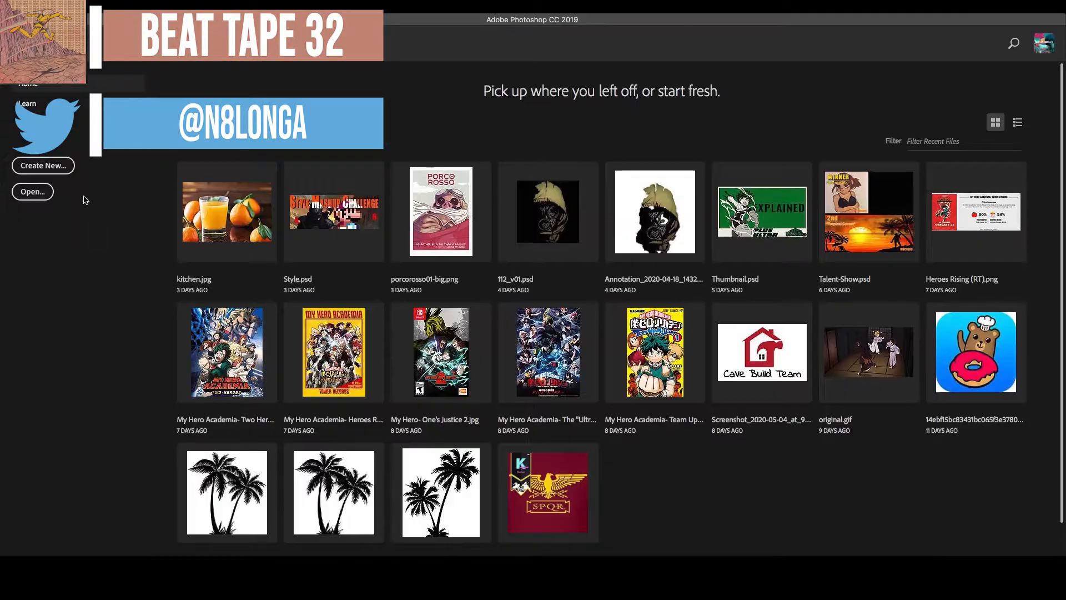
Create a new blank 3000 × 3000 pixel document at 72 ppi.
left_click(42, 165)
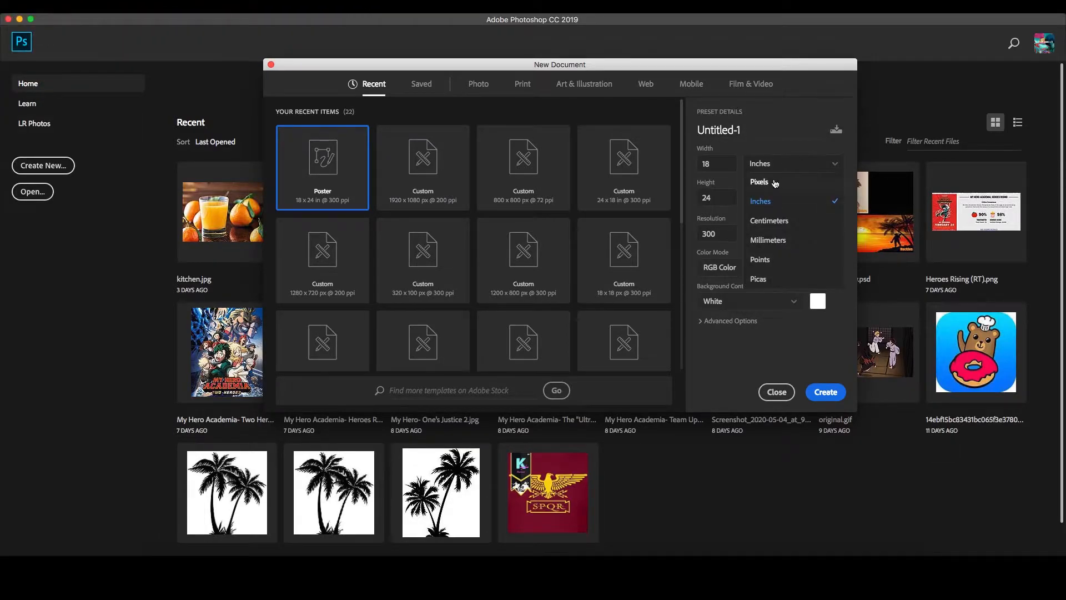
left_click(761, 181)
type("3000")
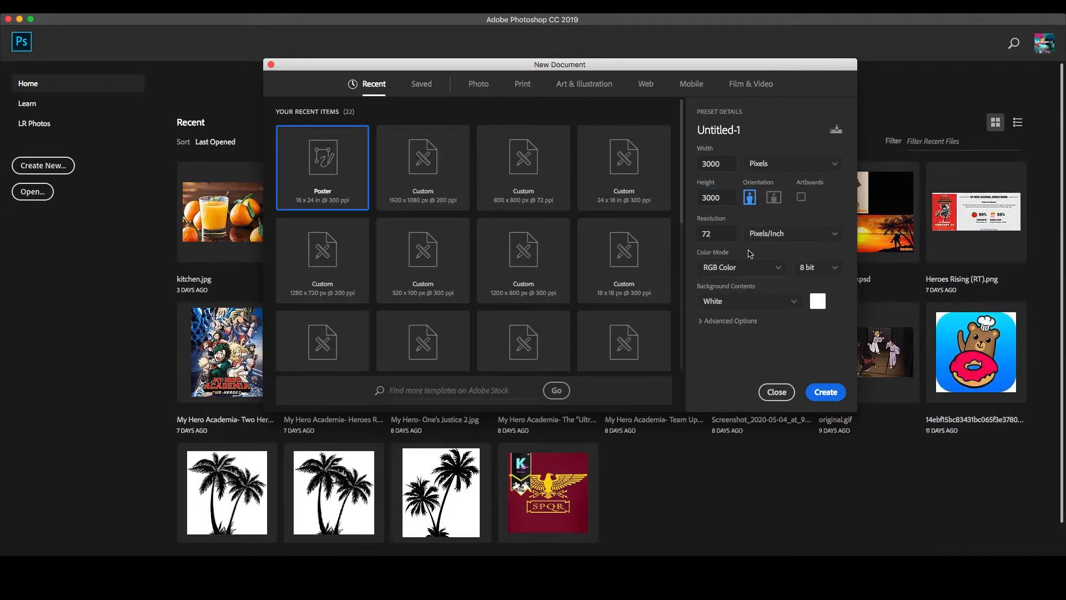
left_click(825, 391)
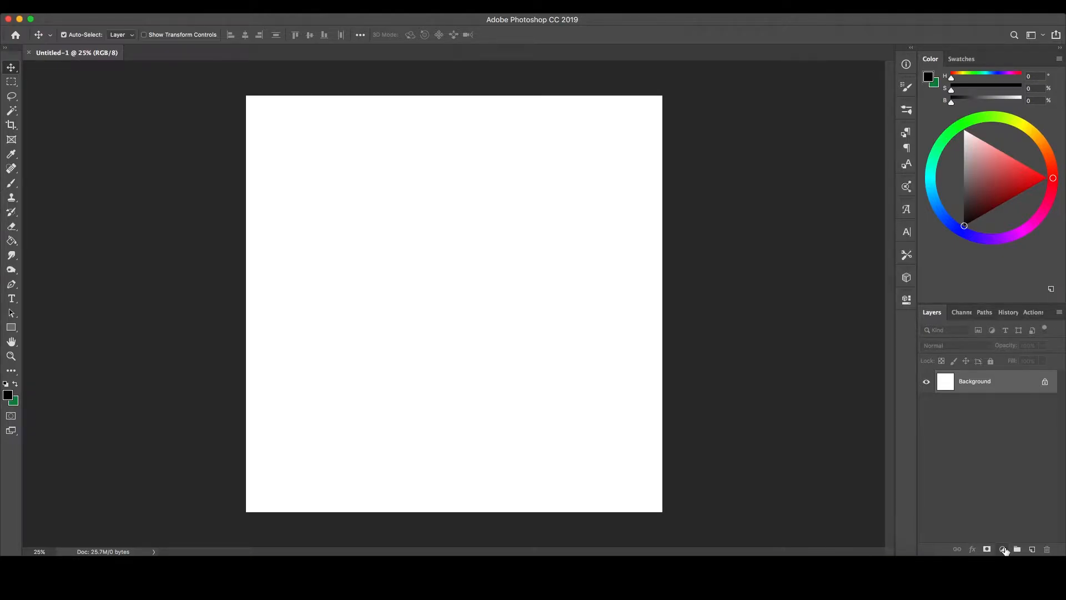
Add a Solid Color fill layer in dark brown #403826.
left_click(1006, 548)
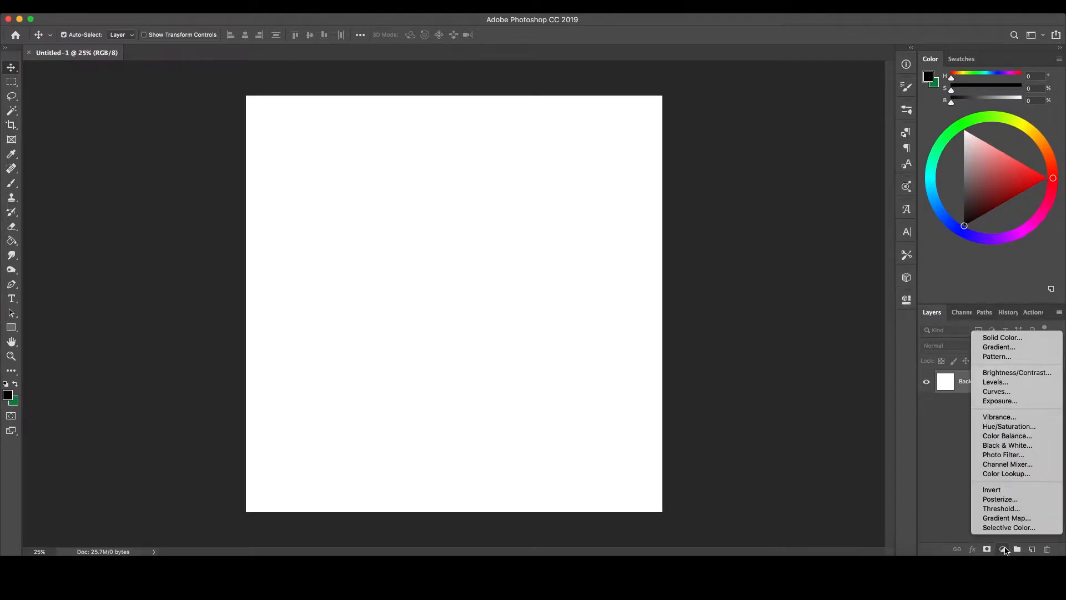
mouse_move(1012, 338)
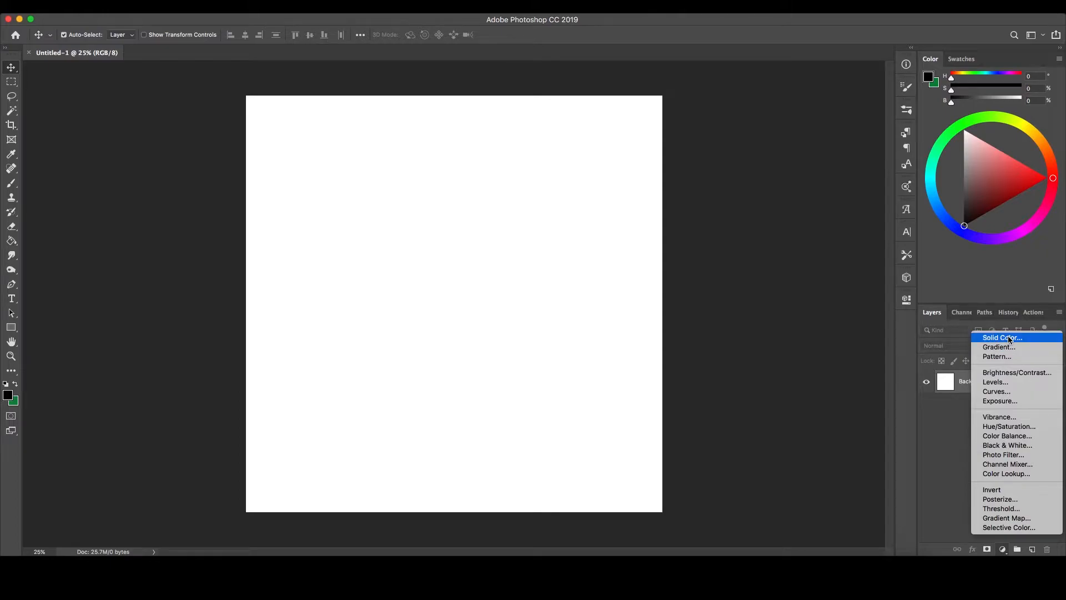
left_click(999, 337)
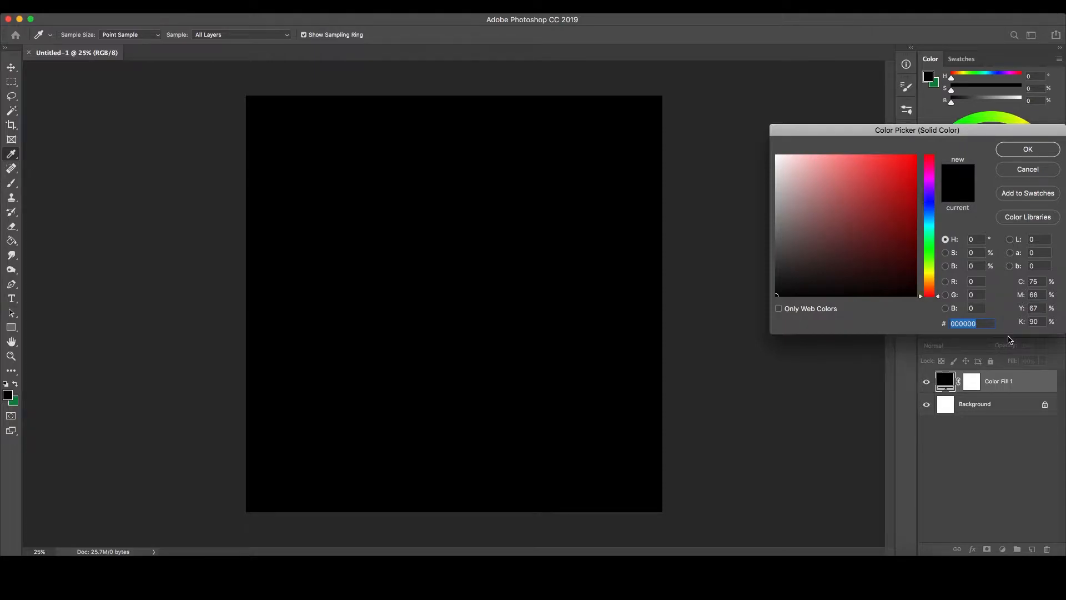
type("40")
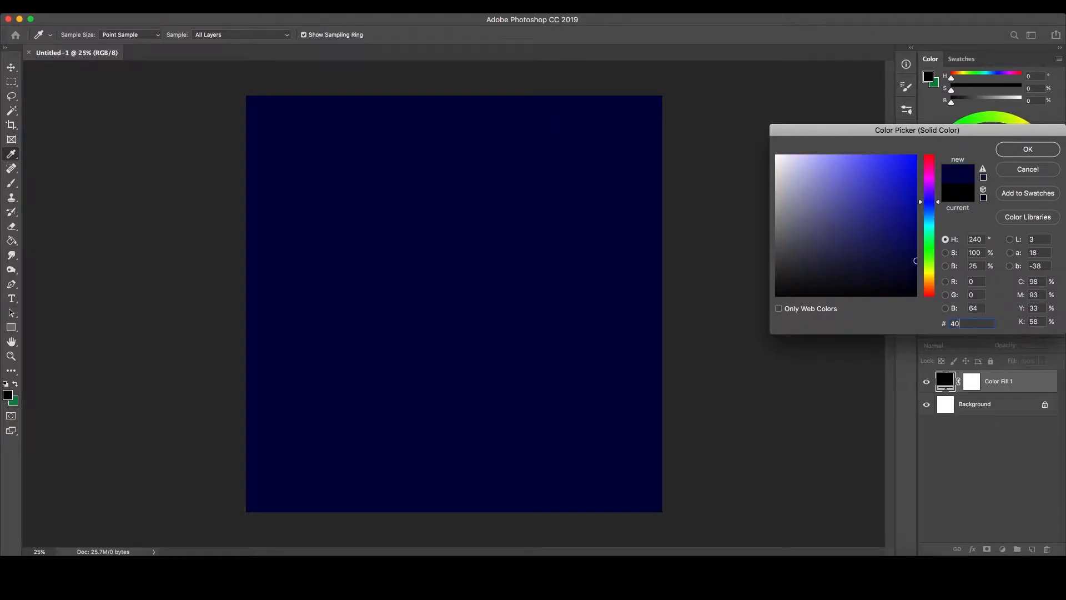
type("403826")
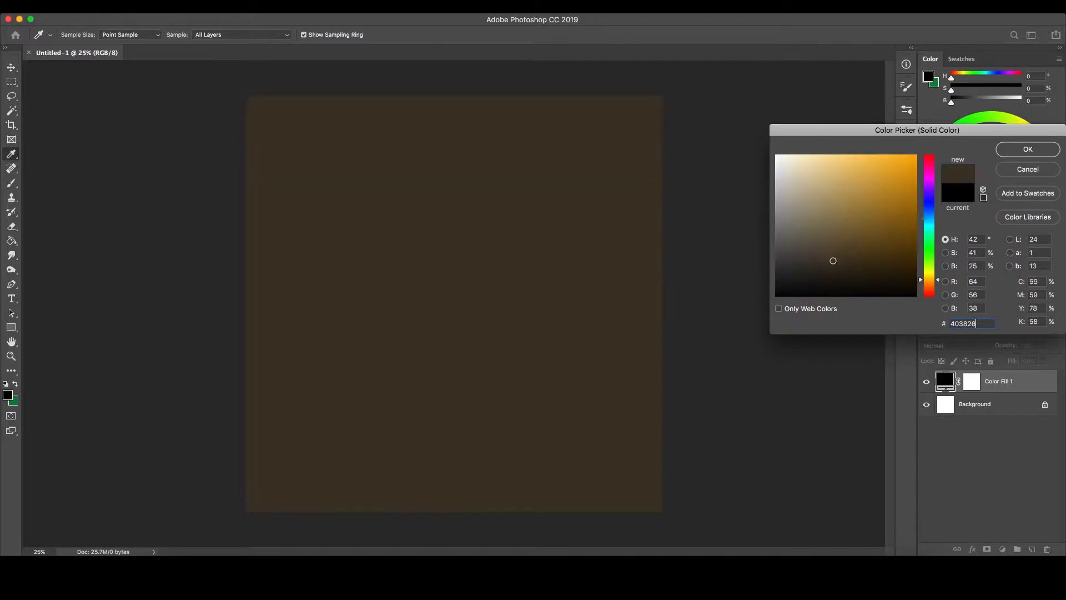
left_click(1028, 149)
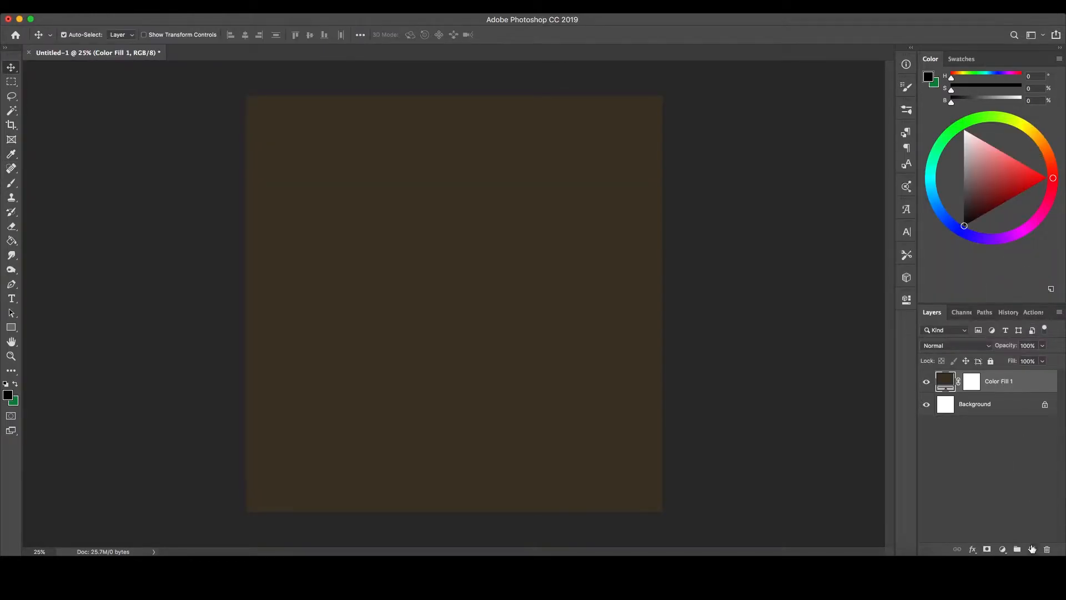
Add Layer 1, convert it to a smart object, and render Clouds onto it.
left_click(1032, 549)
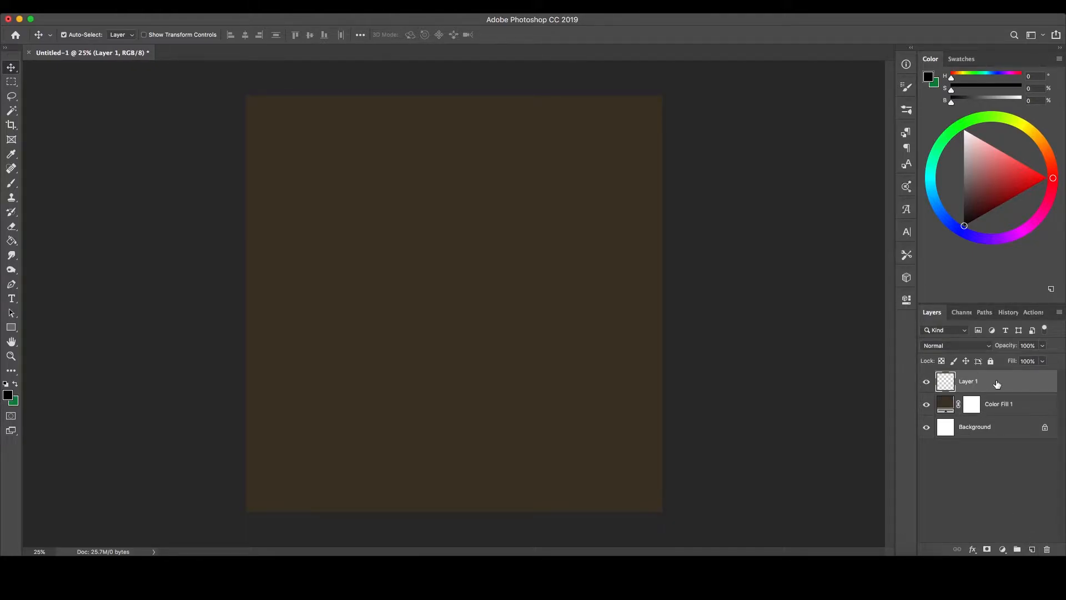
right_click(967, 381)
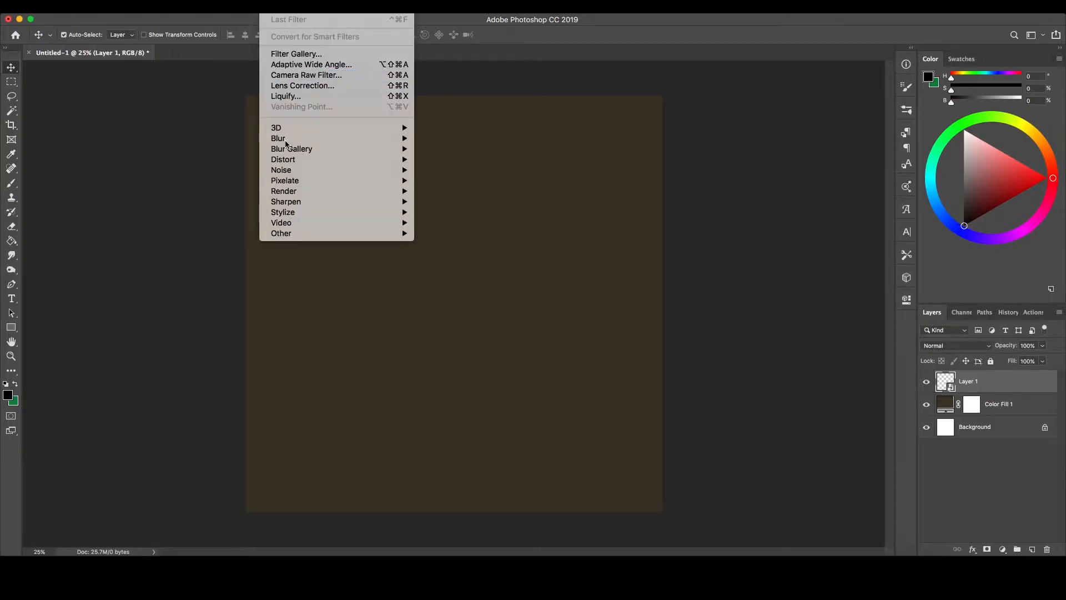
mouse_move(284, 191)
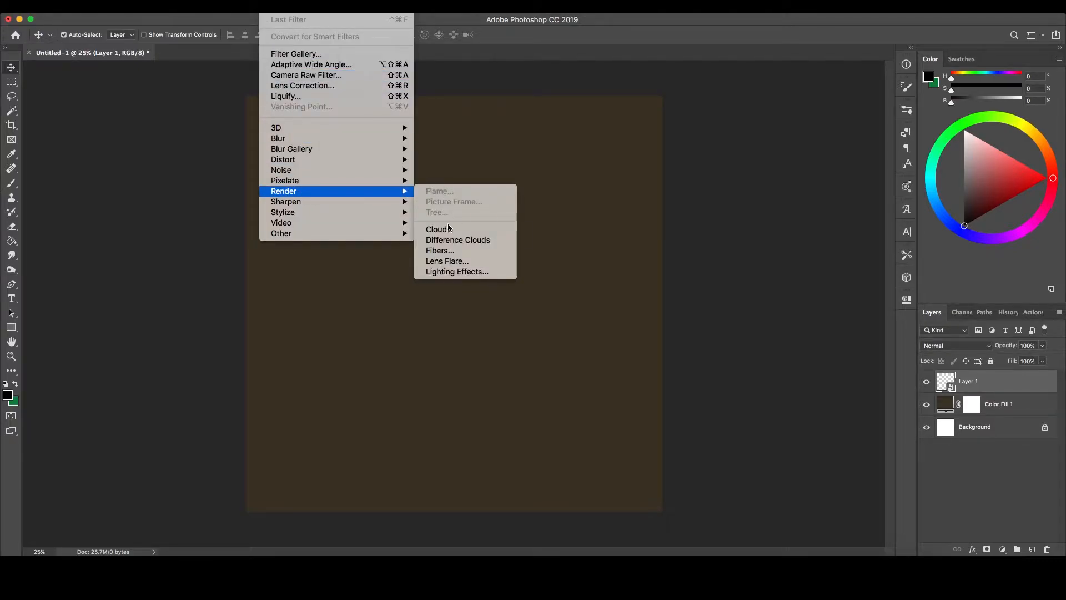
left_click(438, 229)
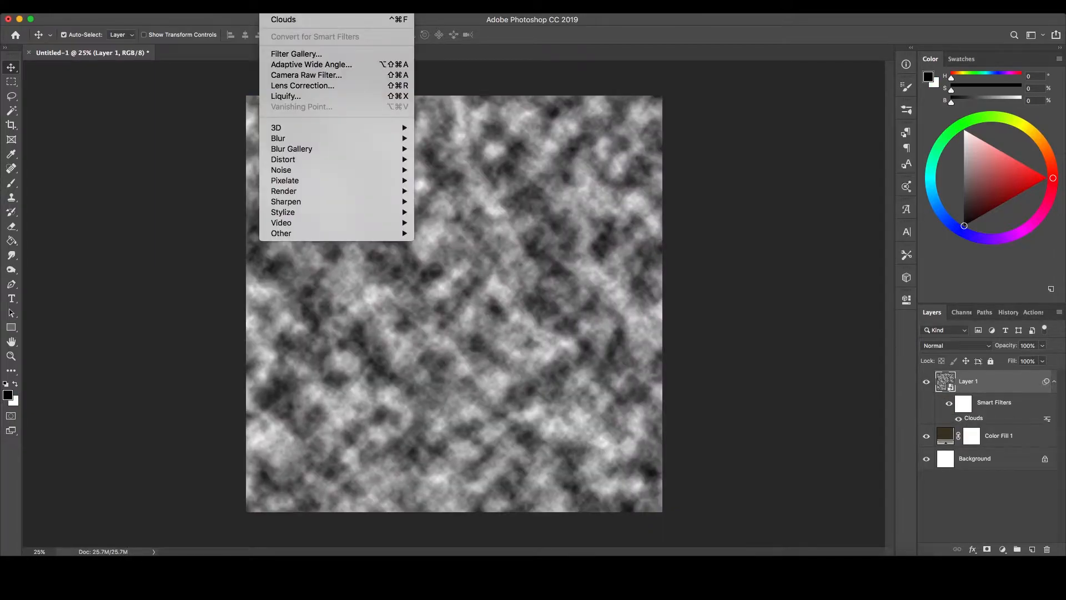
mouse_move(278, 139)
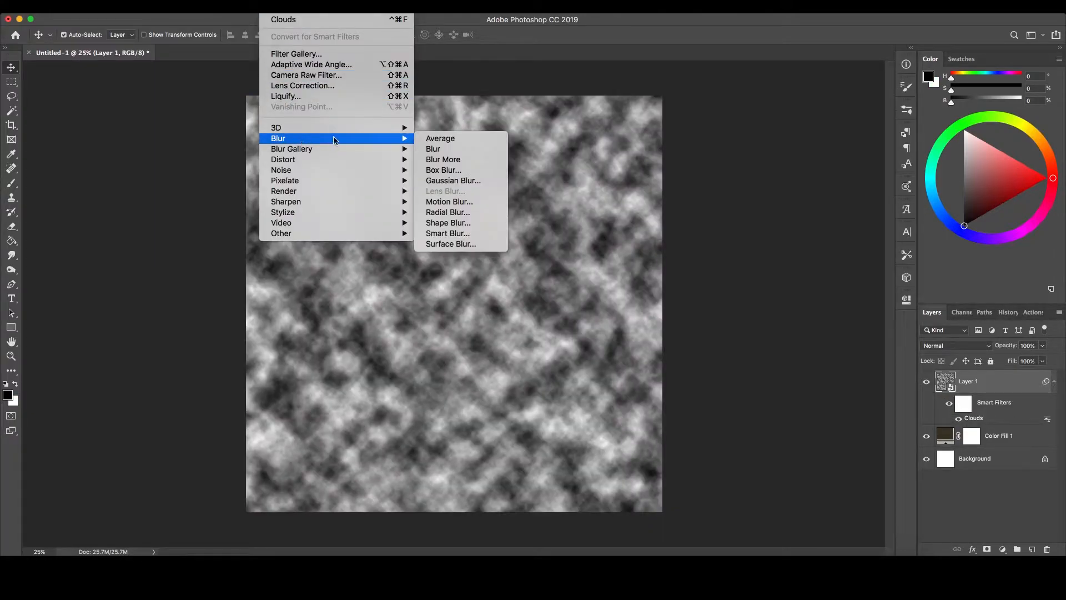
Apply a 9-pixel Gaussian Blur smart filter to Layer 1's clouds.
left_click(454, 180)
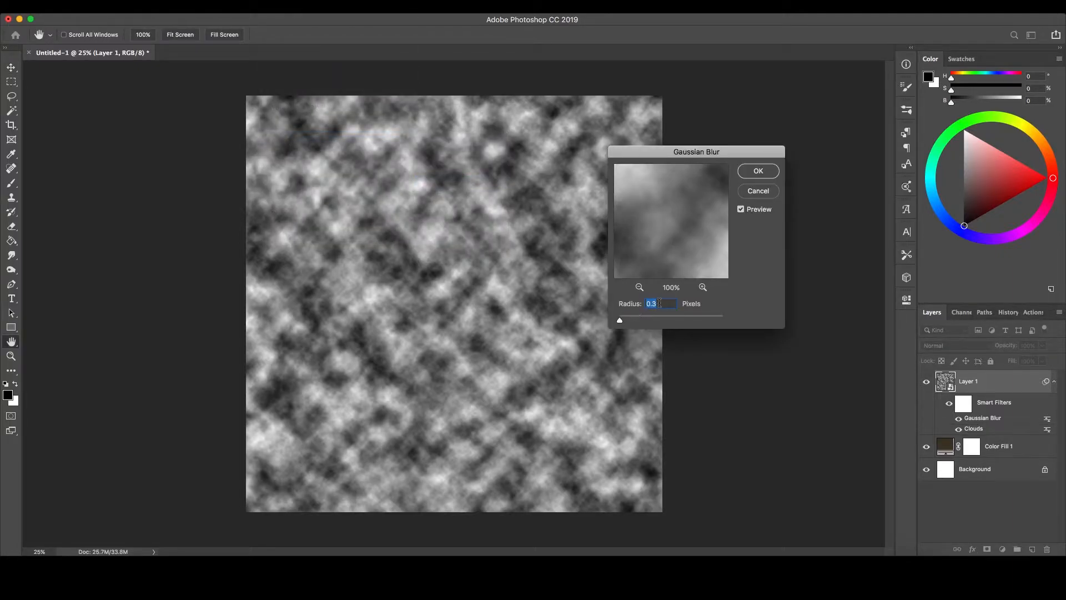
type("9")
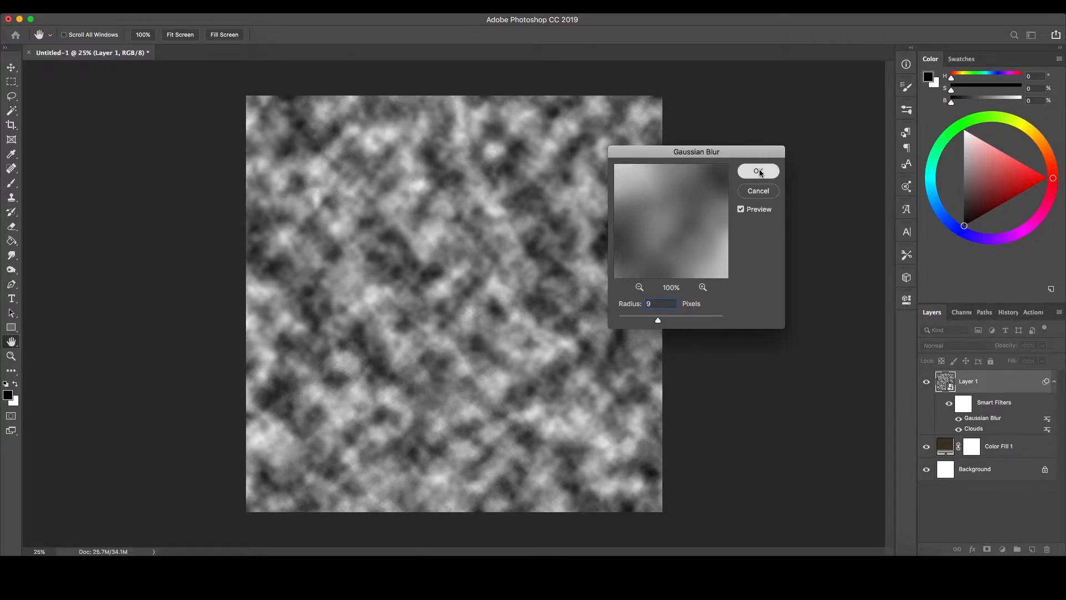
left_click(758, 170)
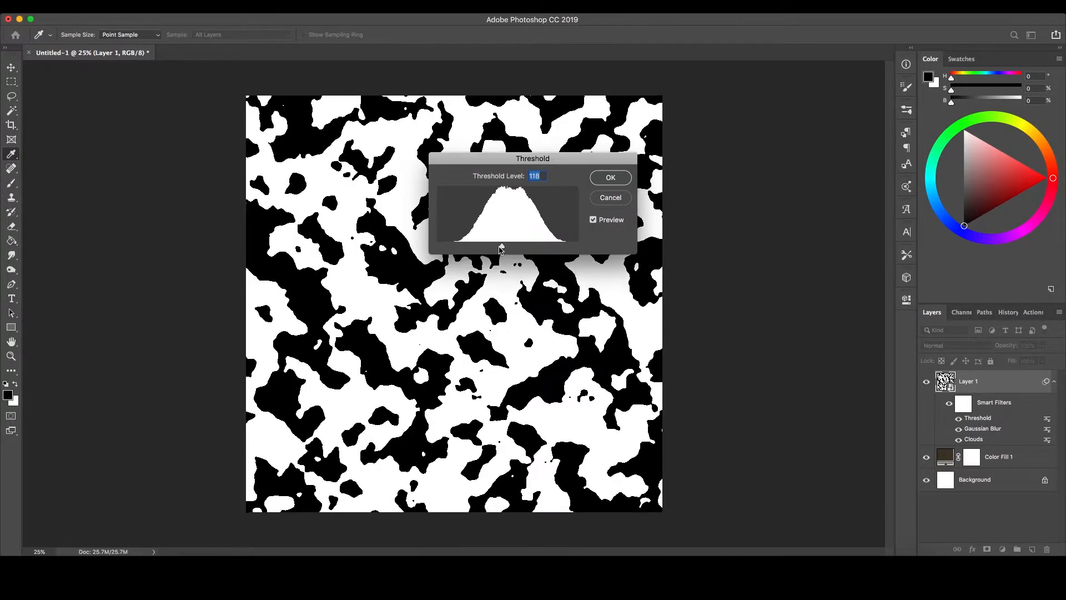
Apply a Threshold at level 145 to form black-and-white blobs.
left_click_drag(500, 243, 514, 247)
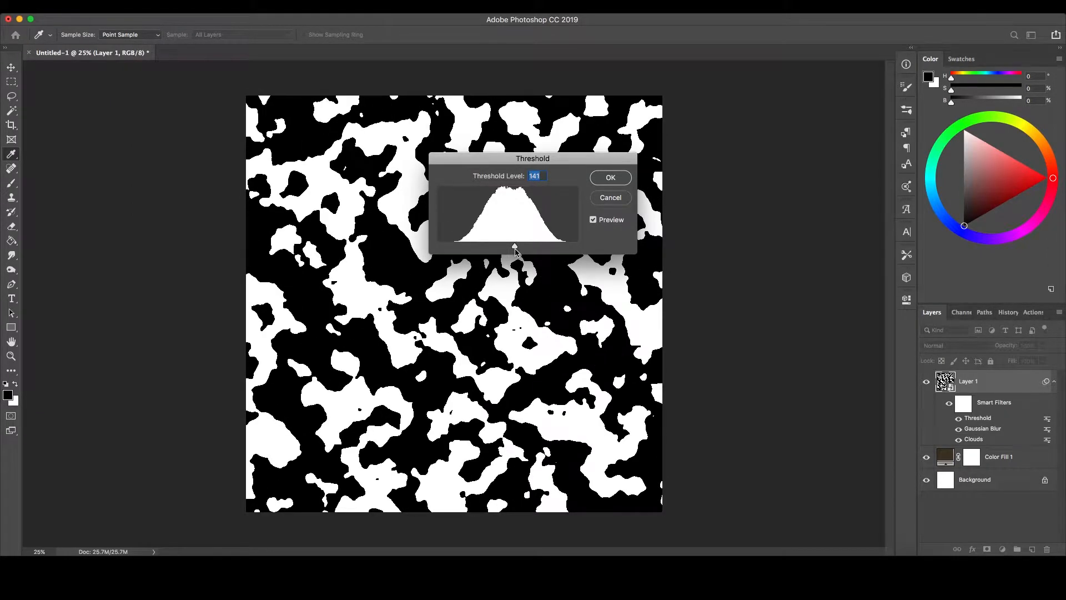
left_click_drag(515, 245, 521, 245)
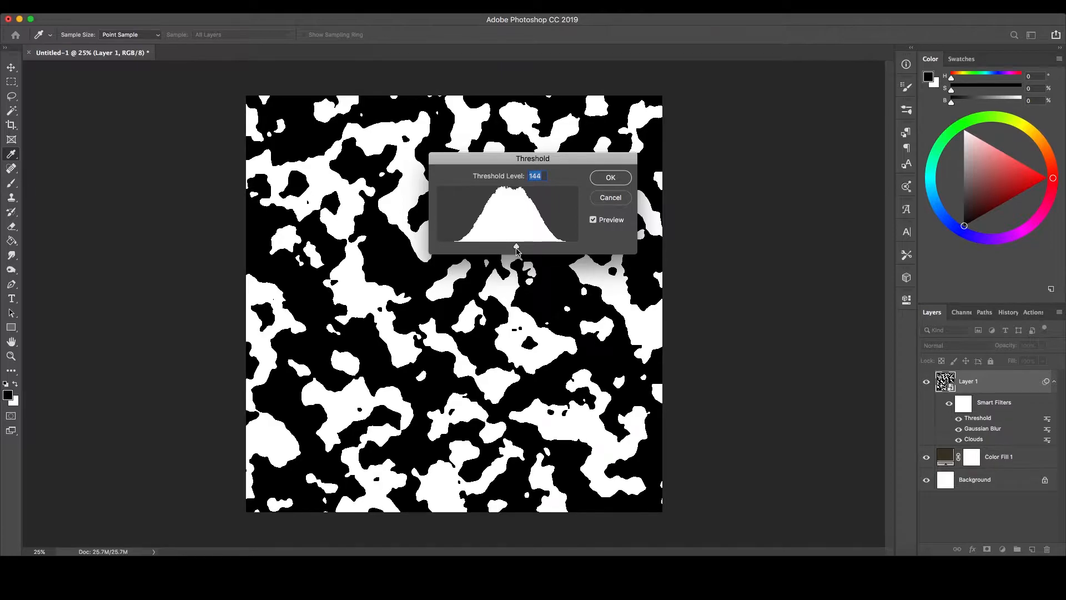
left_click_drag(516, 246, 517, 247)
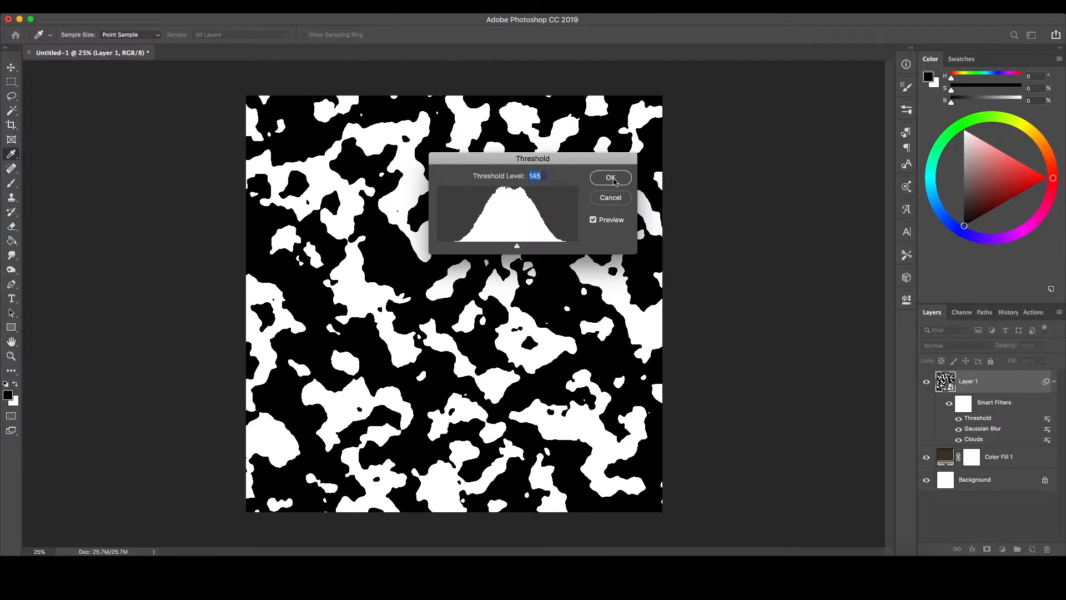
left_click(609, 178)
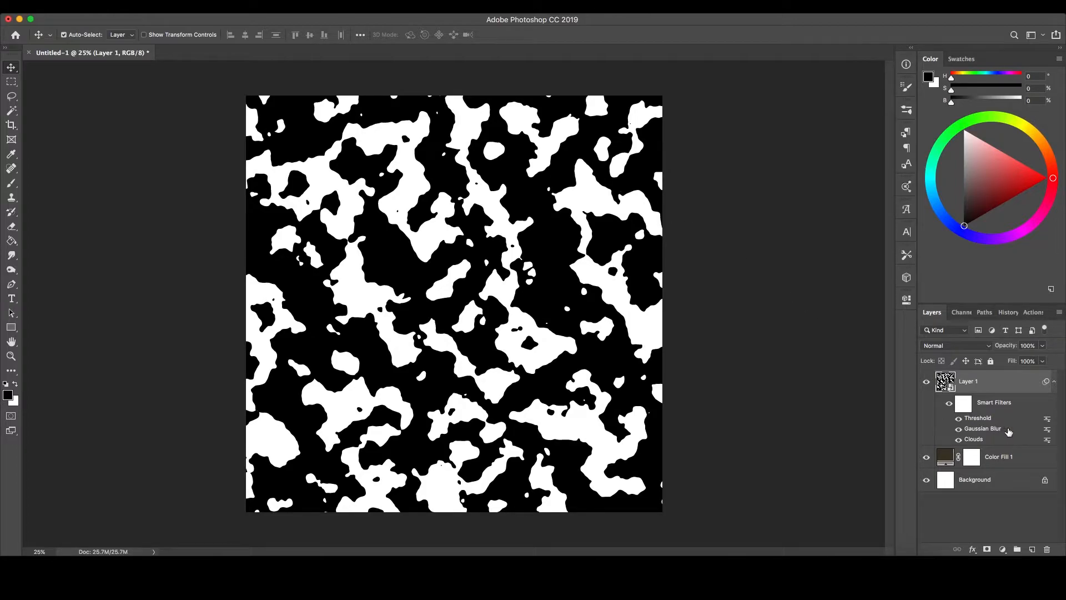
Raise the Gaussian Blur smart filter radius to about 9.9 pixels.
double_click(982, 428)
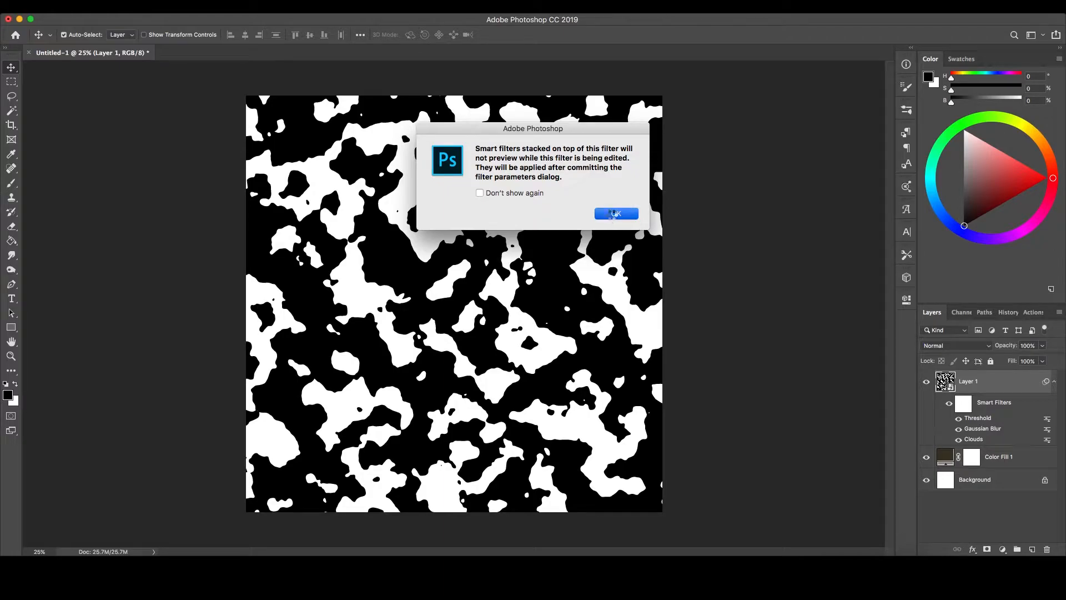
left_click(615, 213)
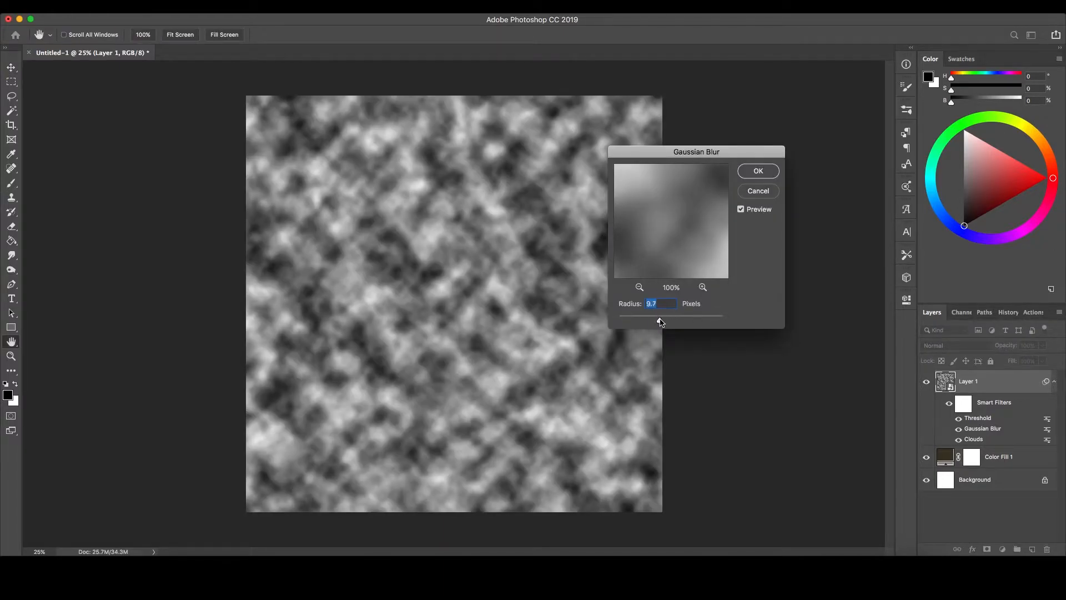
left_click_drag(670, 315, 673, 315)
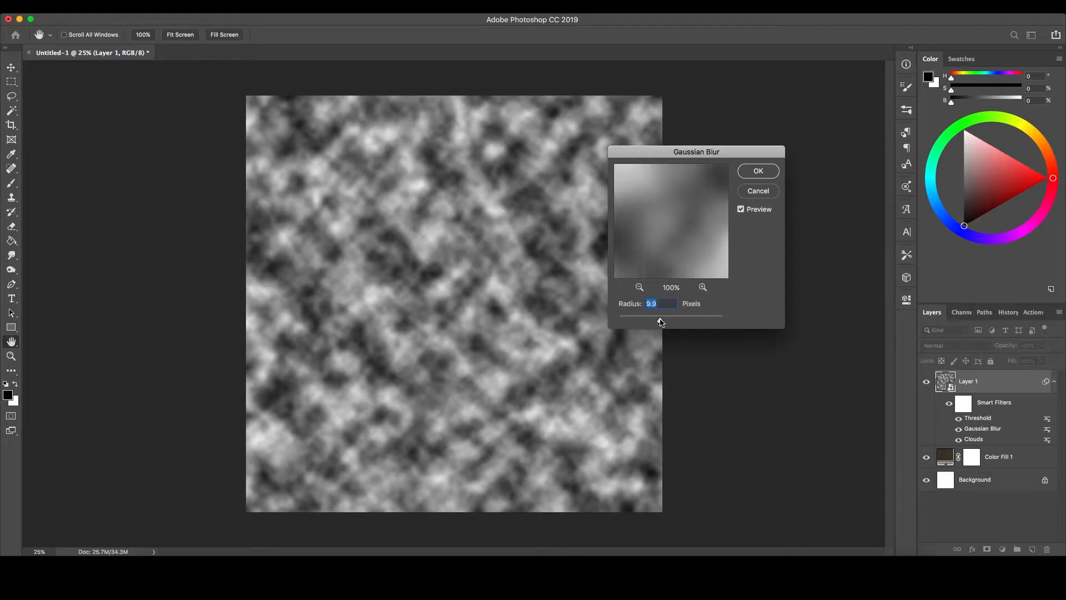
left_click(758, 171)
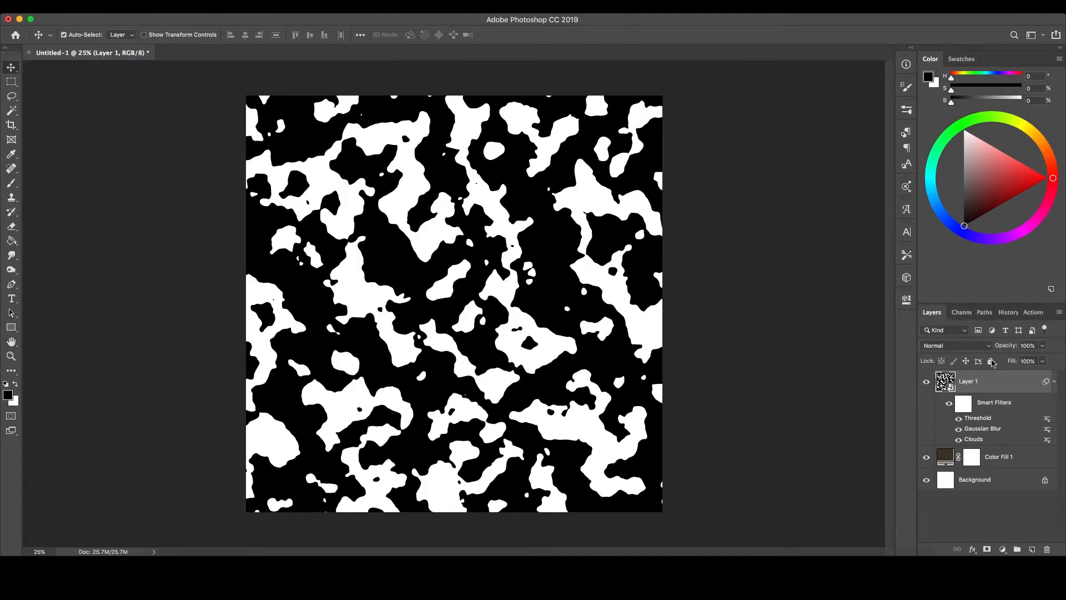
Set Layer 1's This Layer Blend If black point to 1.
double_click(967, 381)
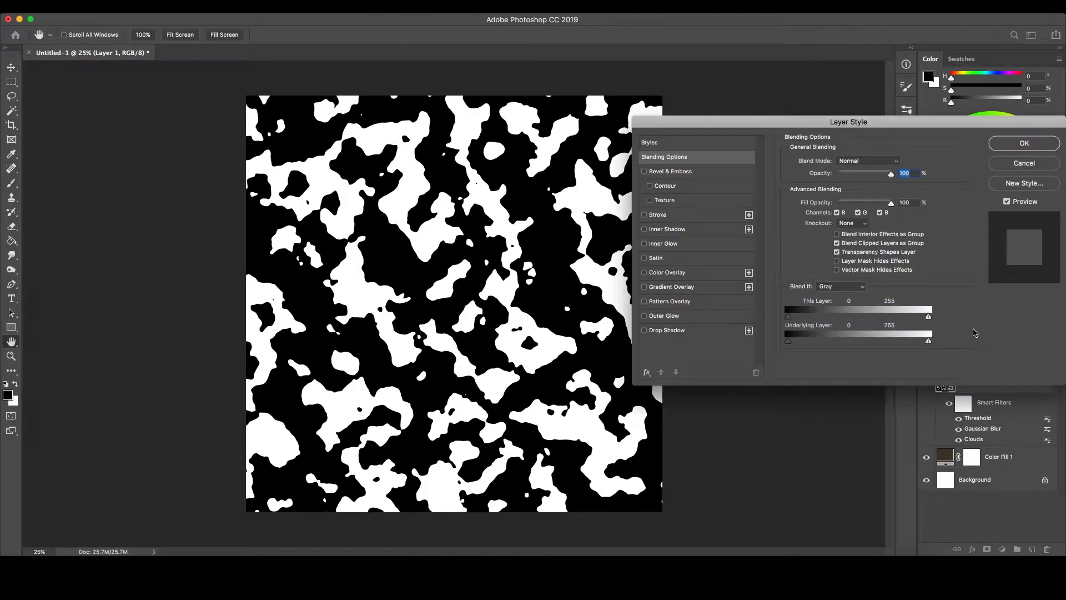
mouse_move(951, 311)
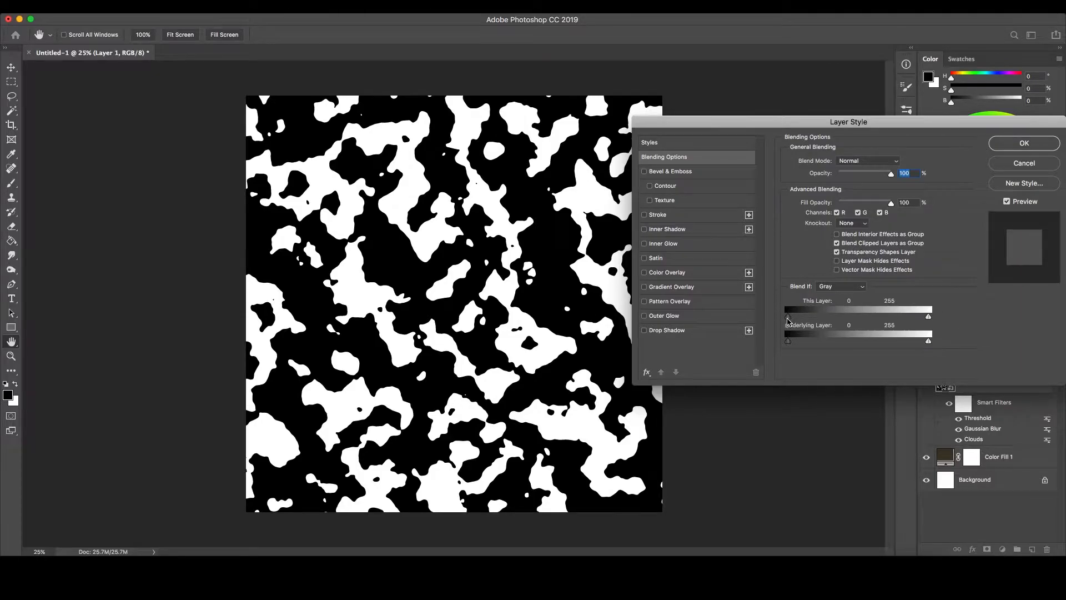
left_click_drag(785, 315, 791, 315)
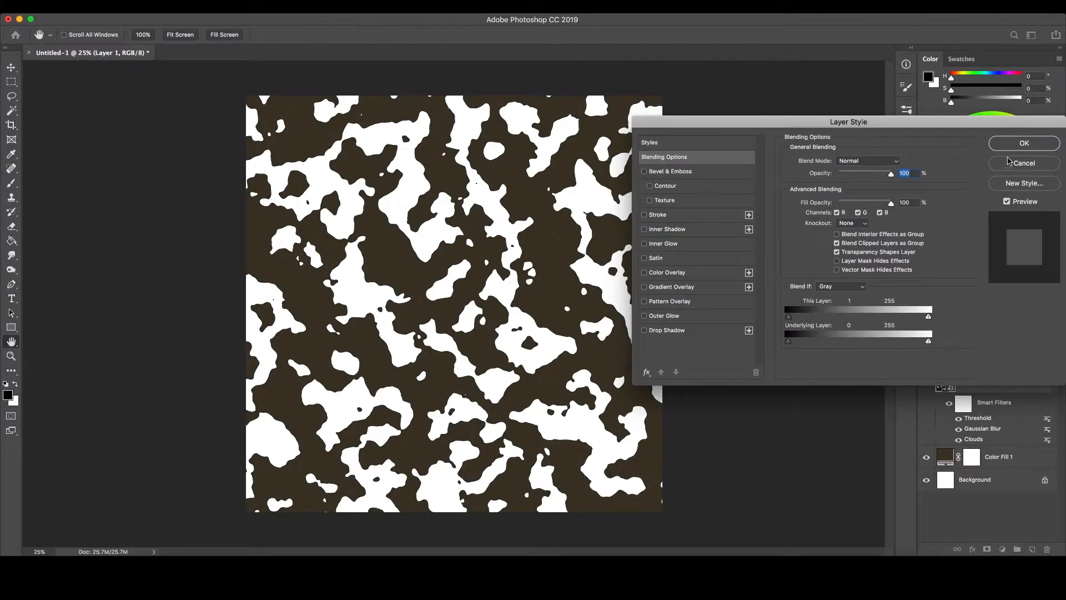
left_click(1024, 163)
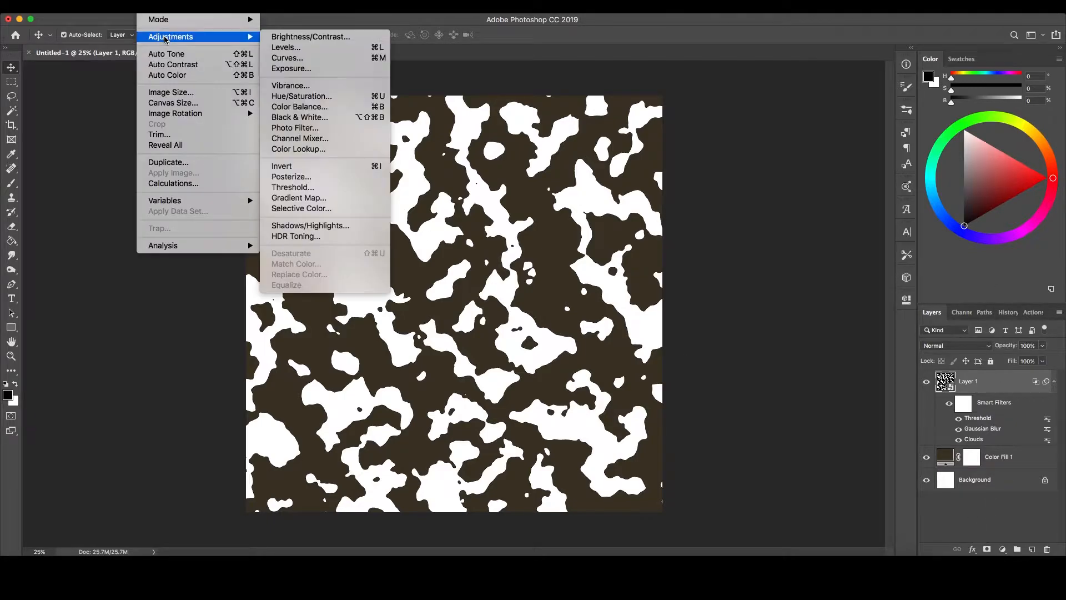
mouse_move(301, 96)
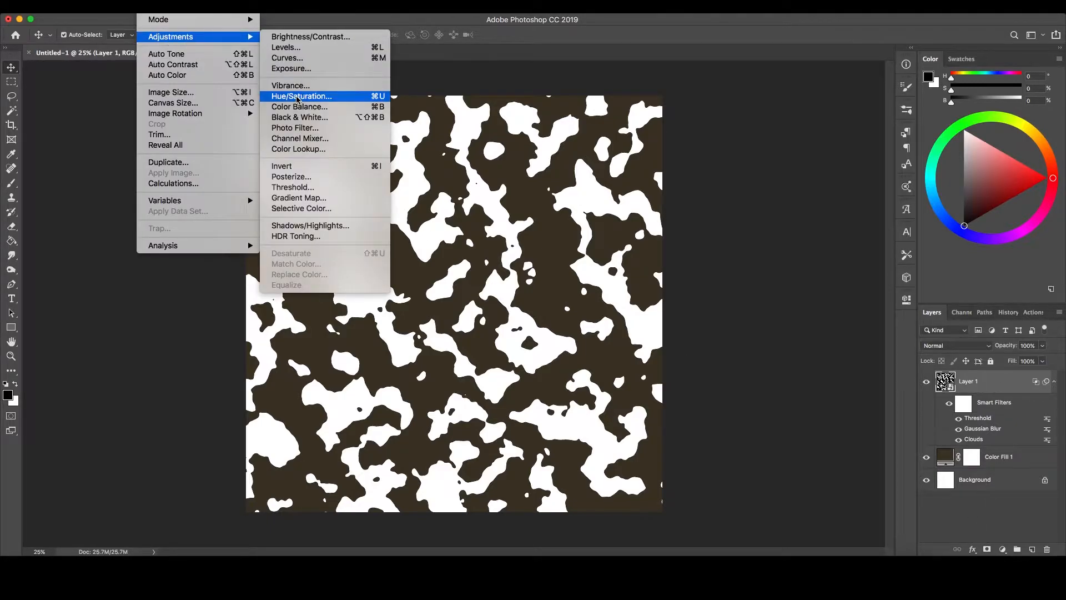
Colorize the blobs with Hue/Saturation: Hue 119, Saturation 32, Lightness -66.
left_click(300, 96)
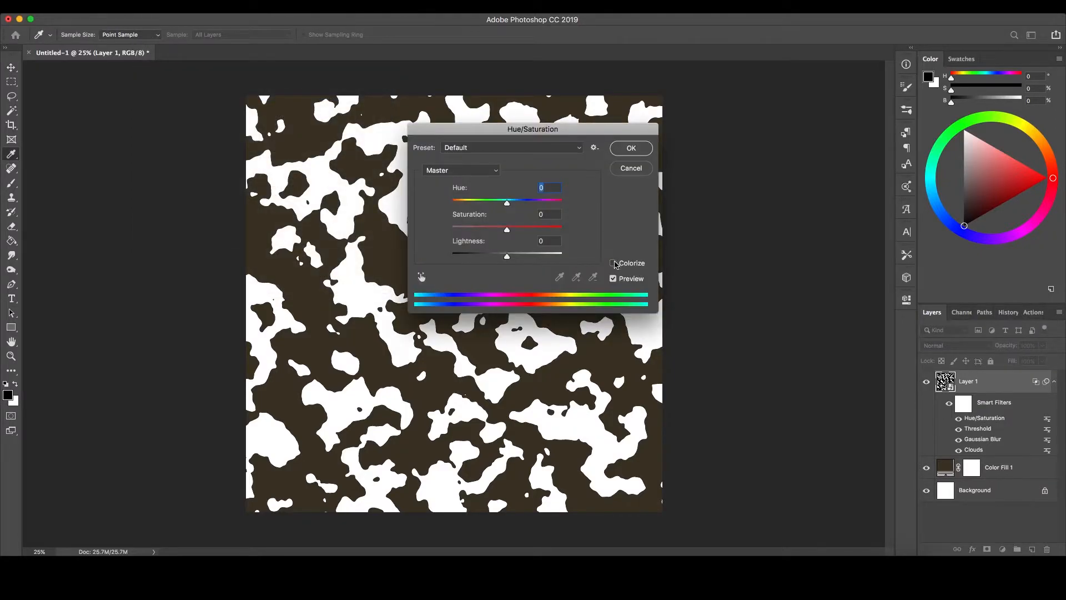
left_click(612, 264)
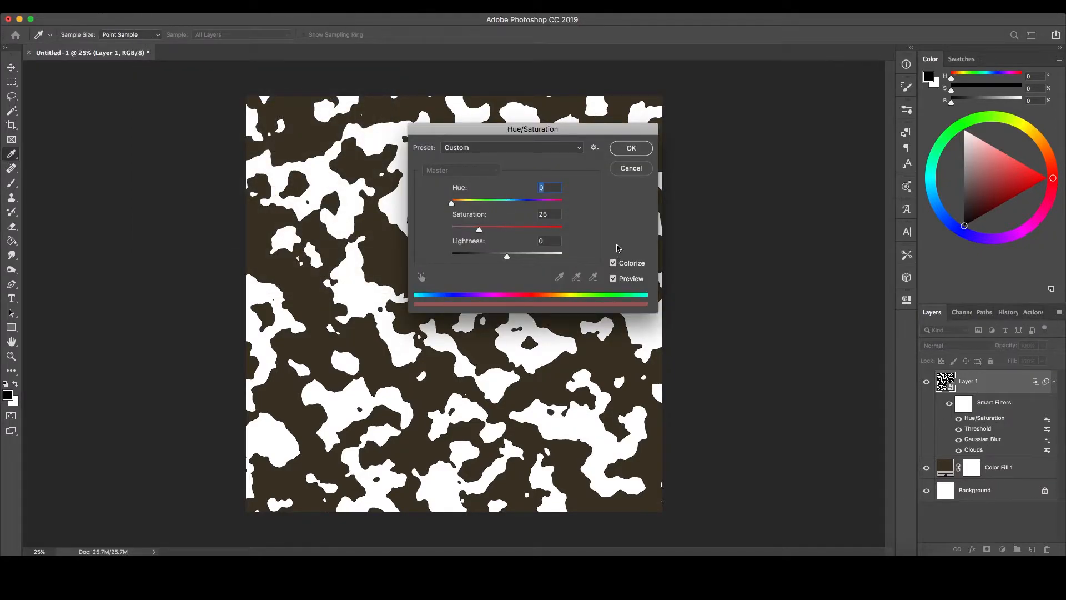
left_click_drag(451, 201, 473, 201)
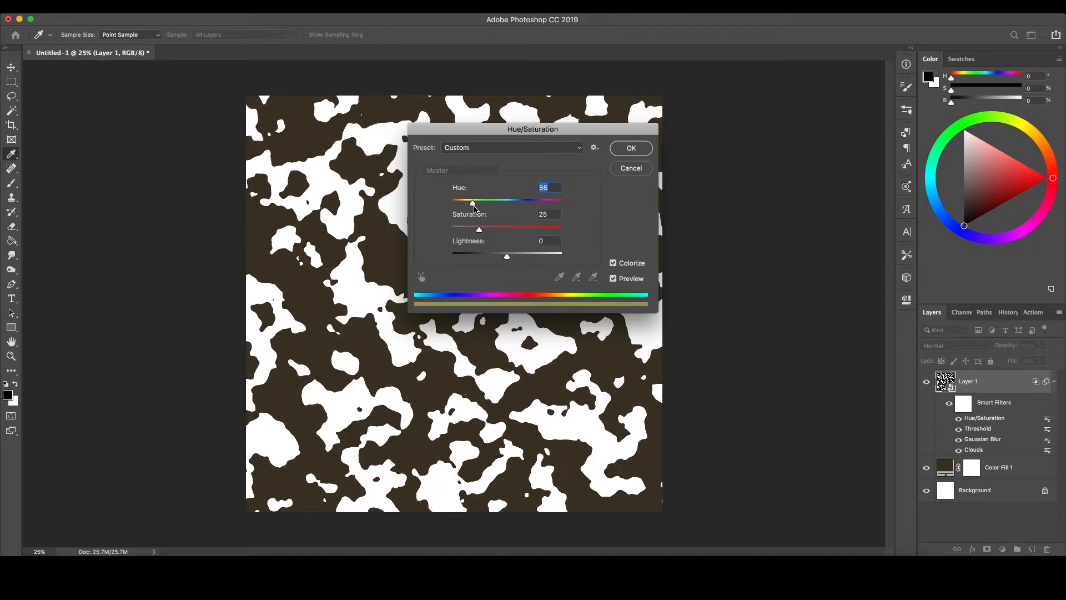
left_click_drag(473, 202, 488, 203)
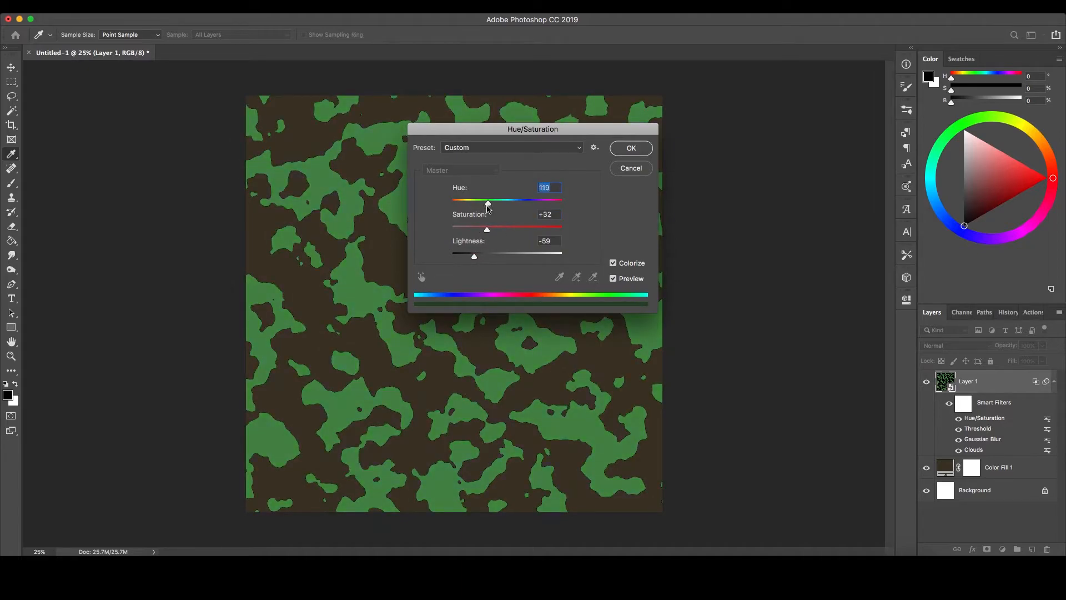
left_click_drag(487, 228, 467, 228)
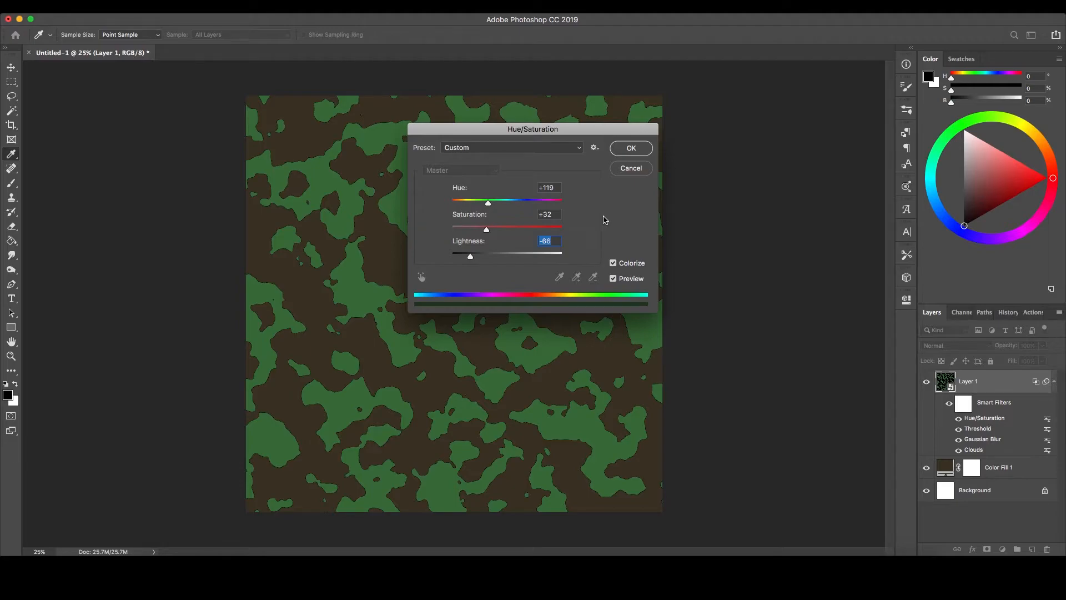
left_click(630, 147)
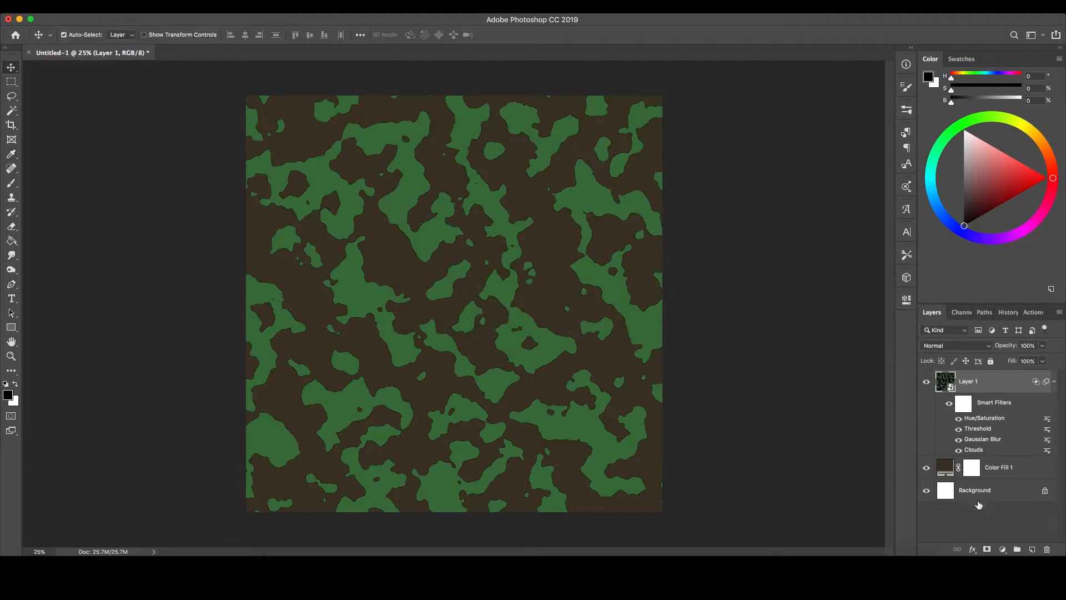
mouse_move(982, 509)
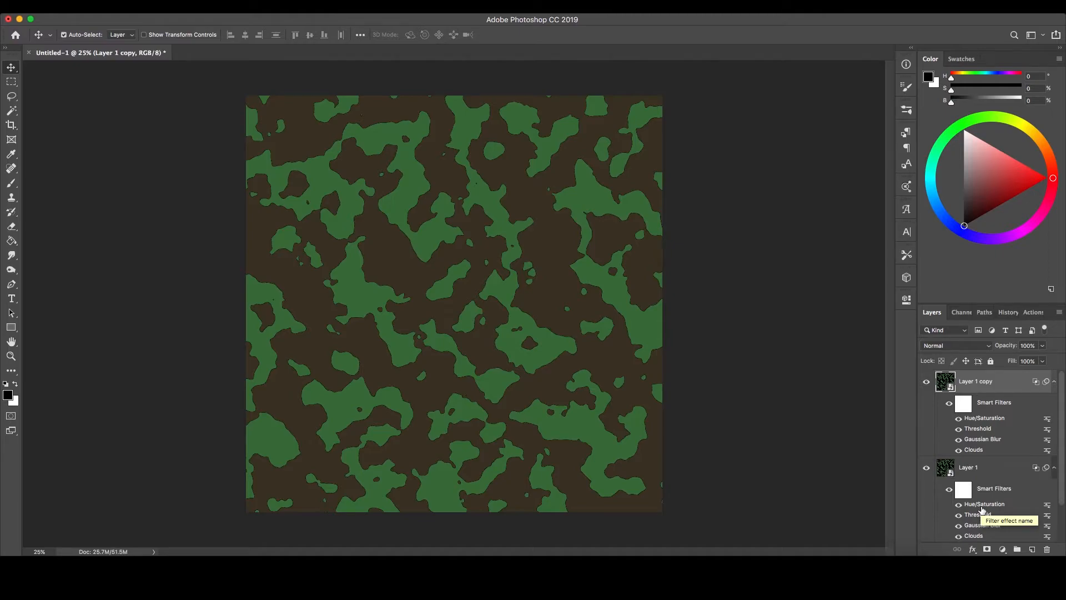
mouse_move(1029, 403)
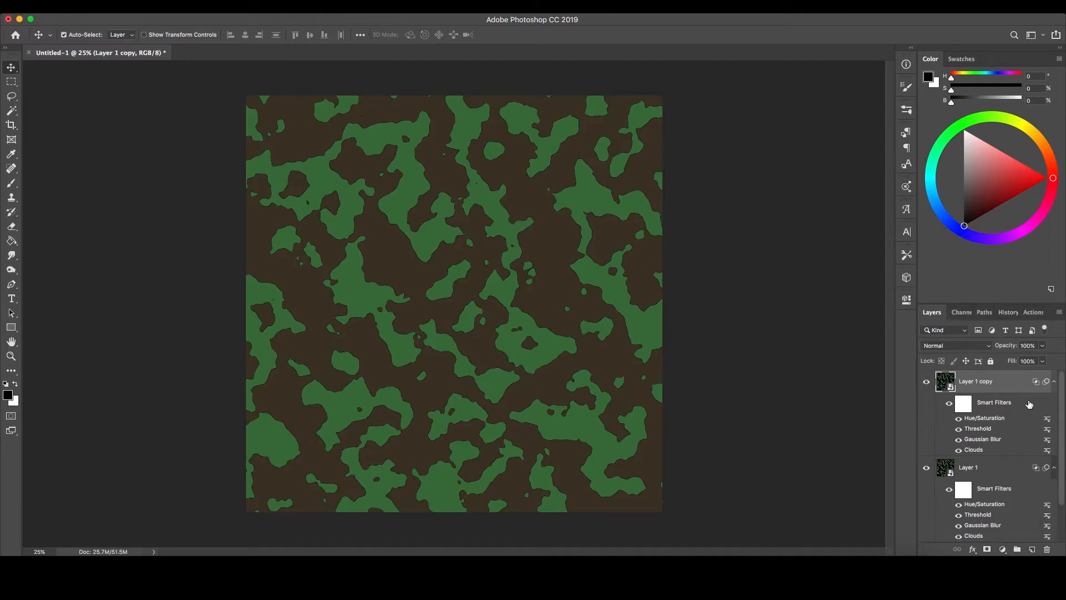
mouse_move(1003, 432)
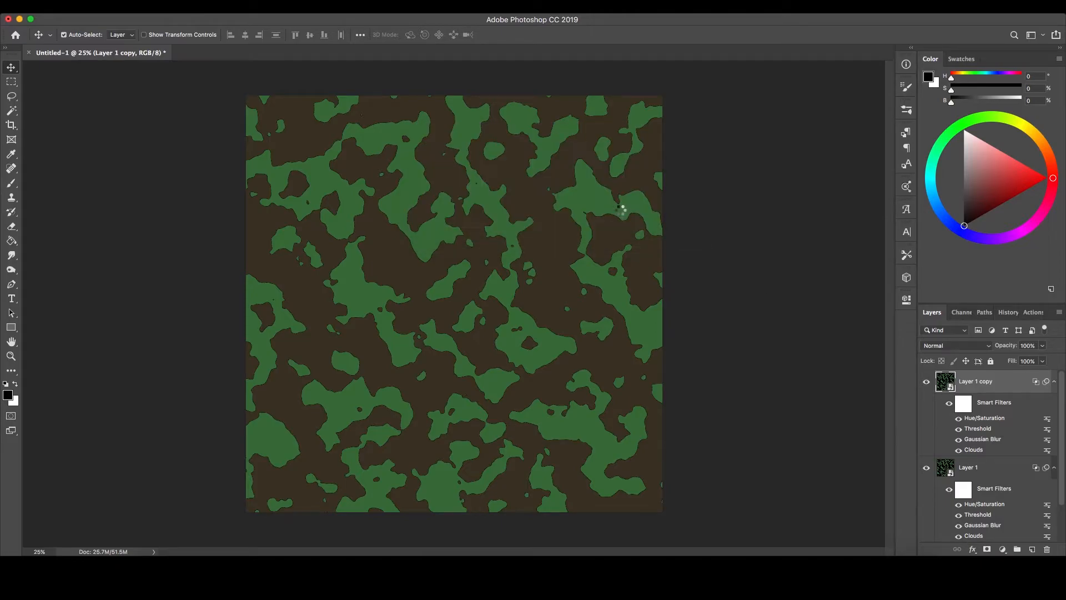
Change the Layer 1 copy's Threshold level to 165.
double_click(978, 428)
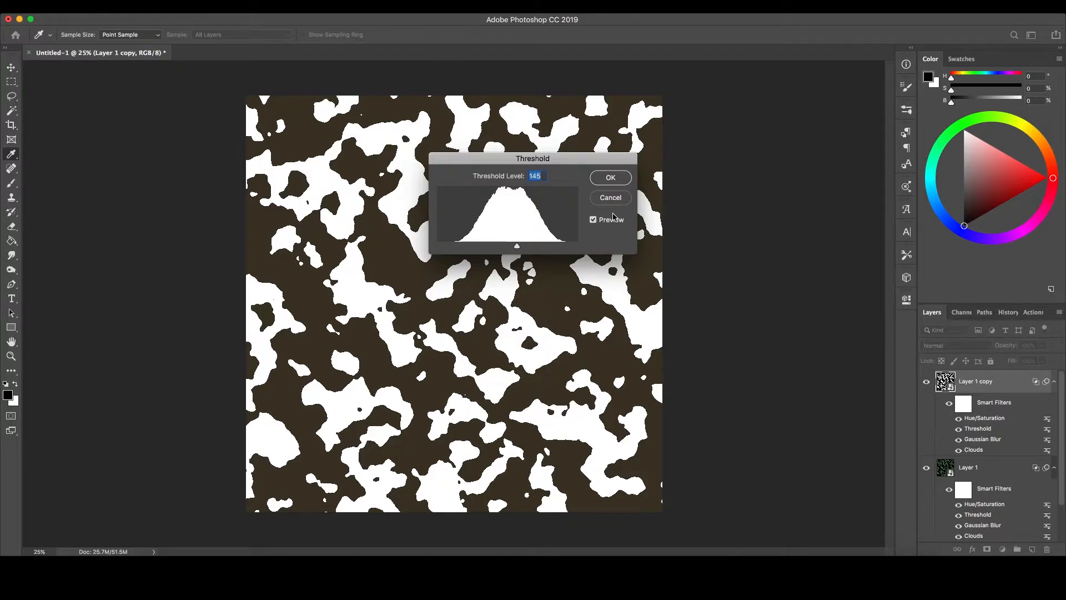
type("165")
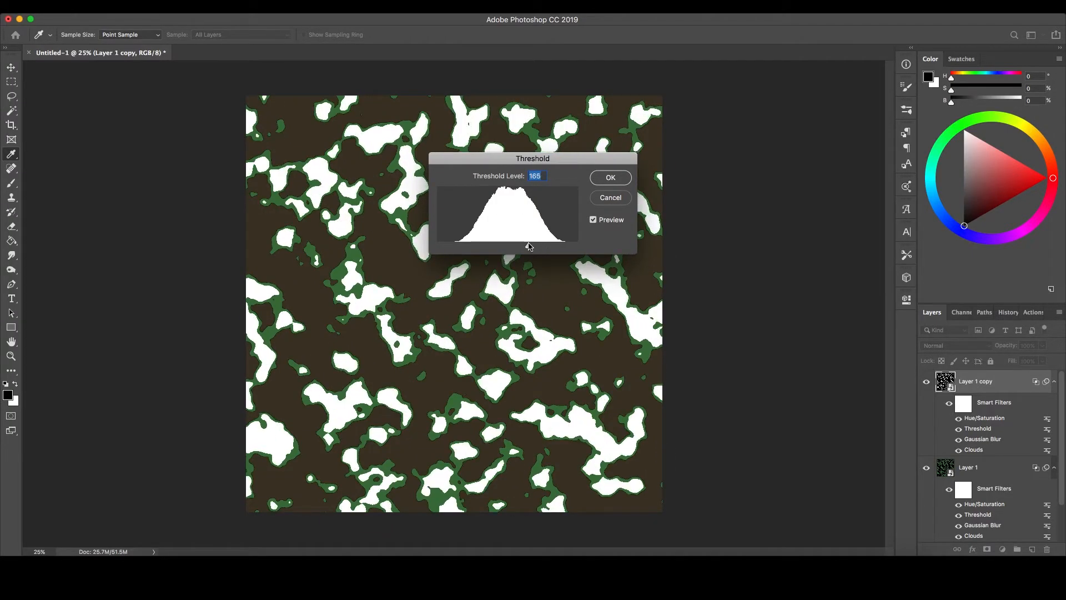
left_click(609, 177)
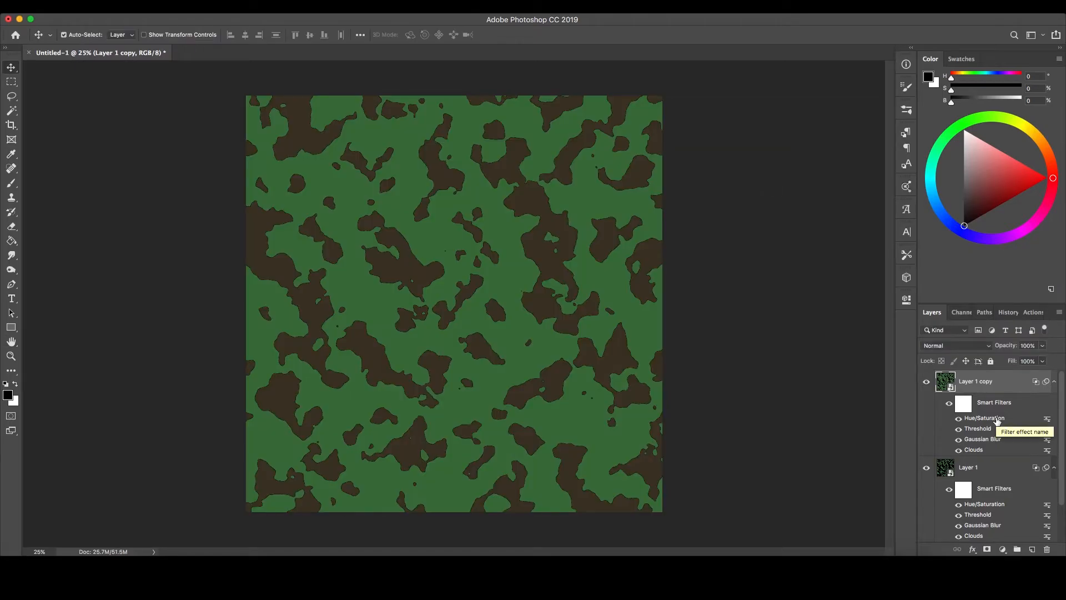
double_click(984, 417)
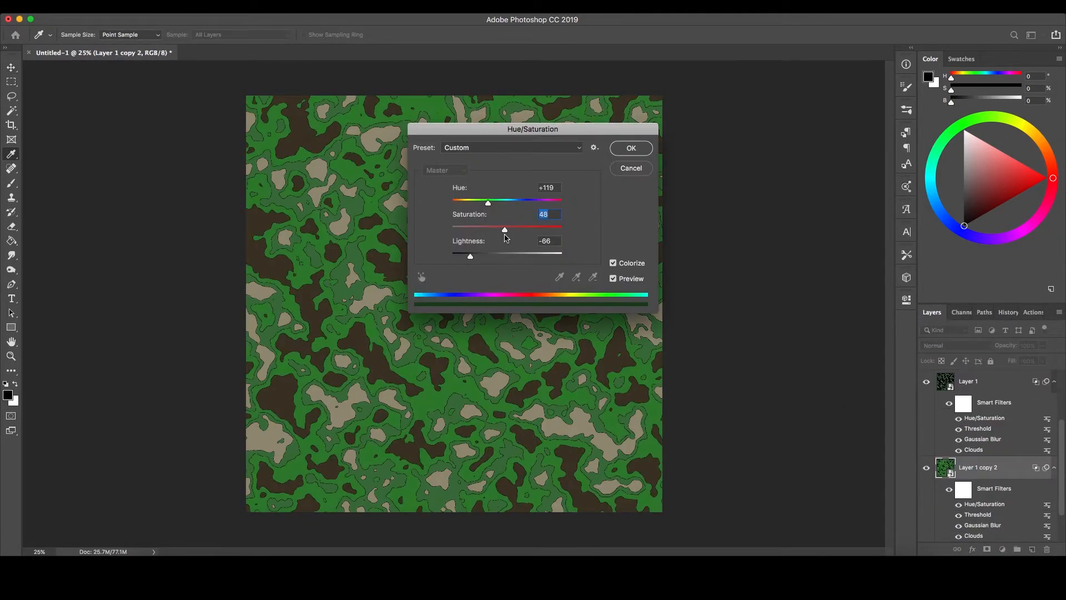
Confirm the copy's adjusted Hue/Saturation colours, producing beige patches.
left_click(630, 147)
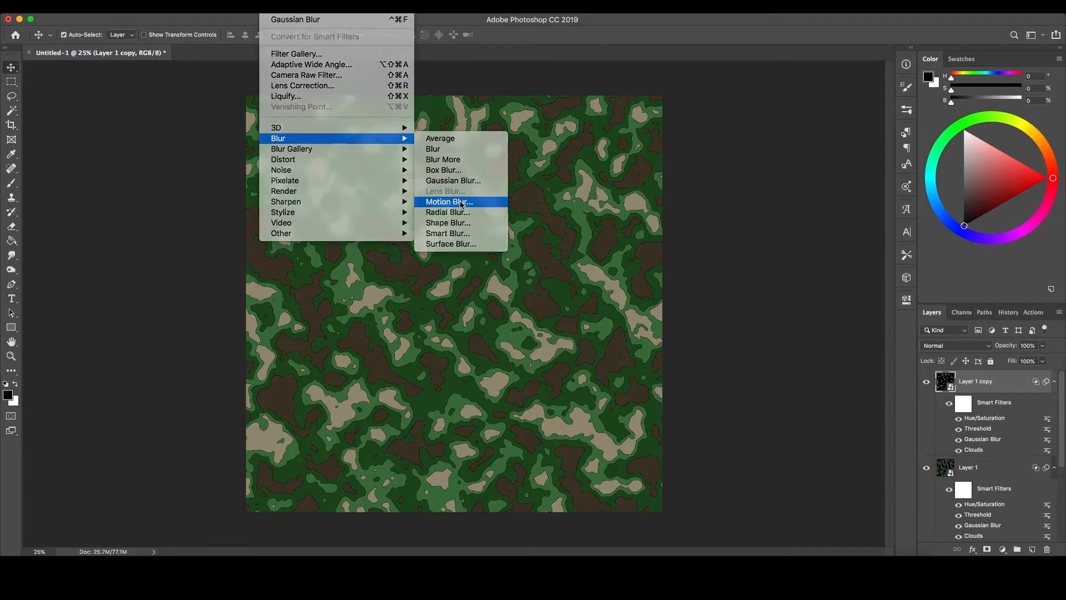
Add a Motion Blur smart filter to Layer 1 copy, streaking the patches.
left_click(448, 201)
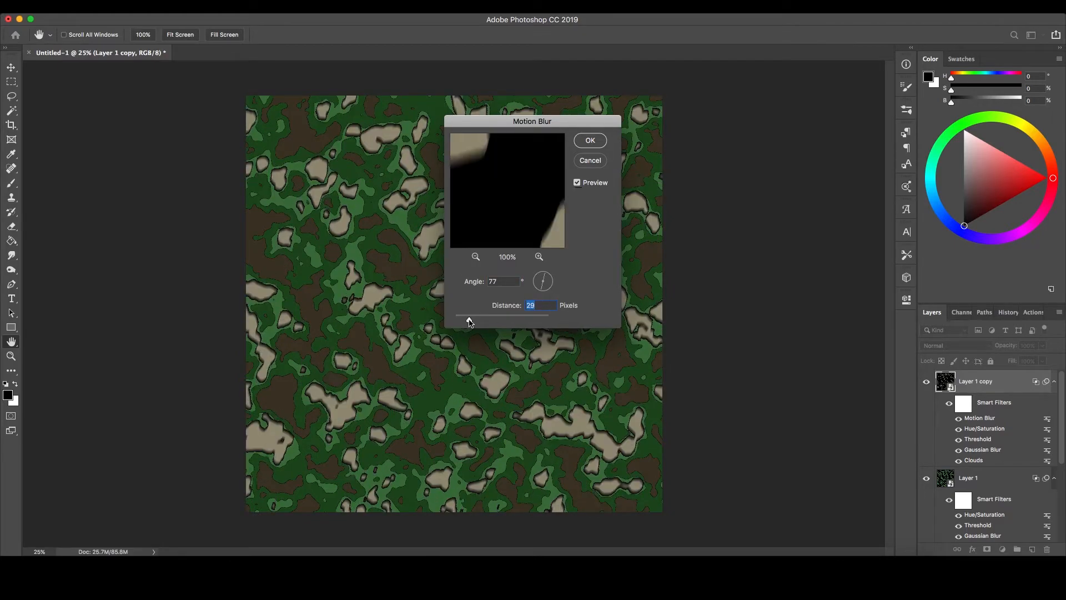
left_click(588, 140)
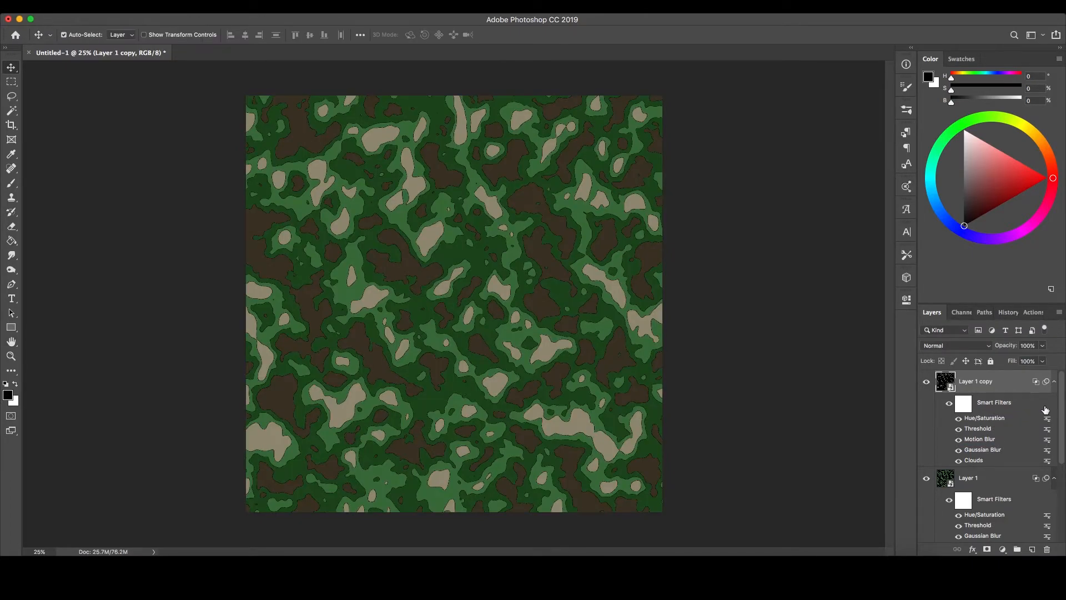
left_click(313, 7)
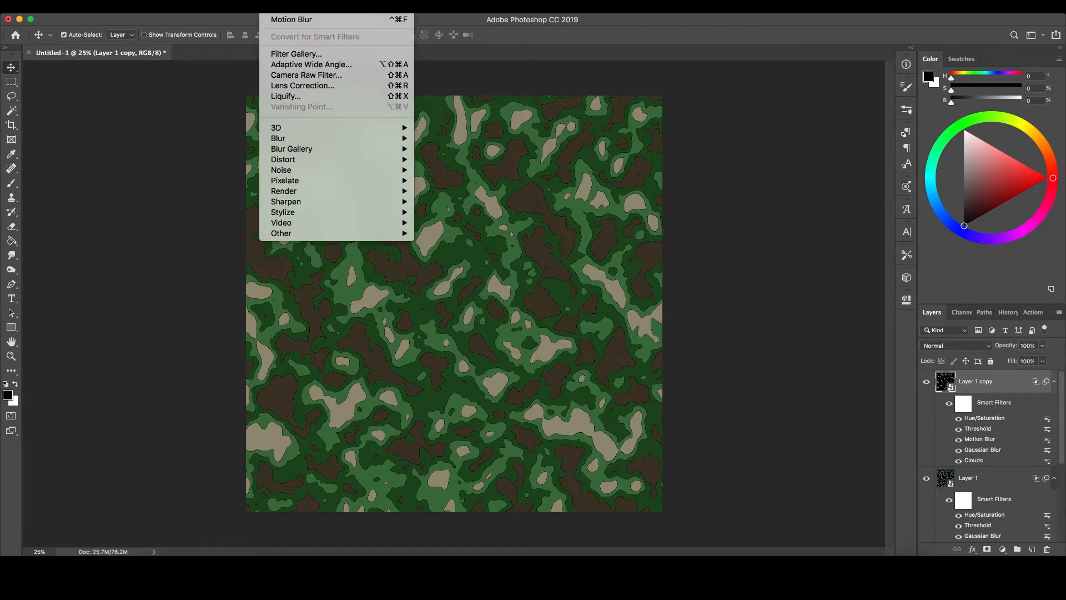
Apply the Filter Gallery's Stained Glass texture with Light Intensity 0 to the layer.
left_click(295, 53)
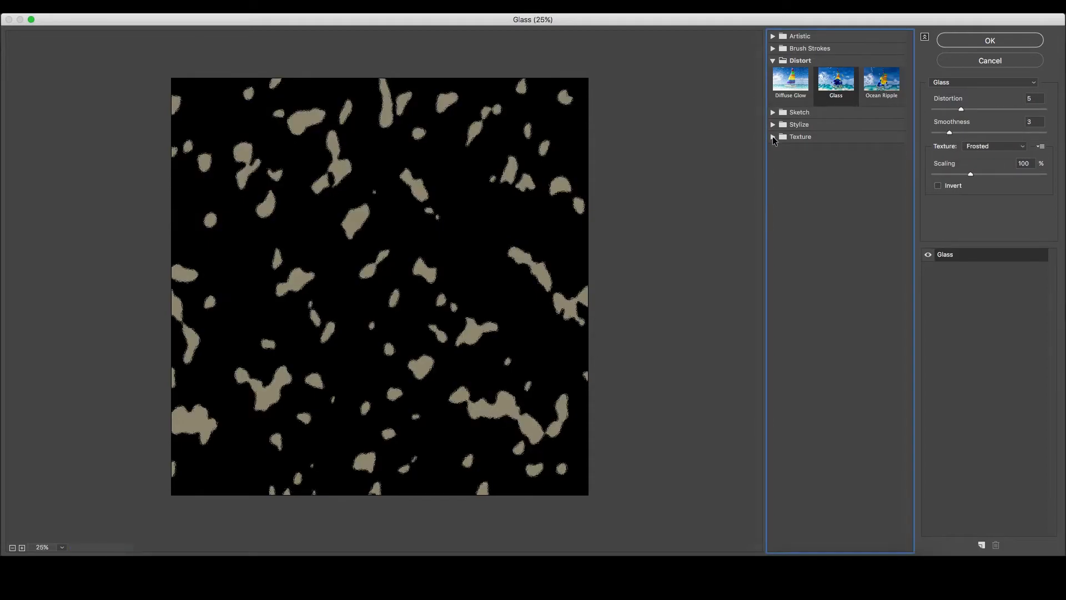
left_click(801, 137)
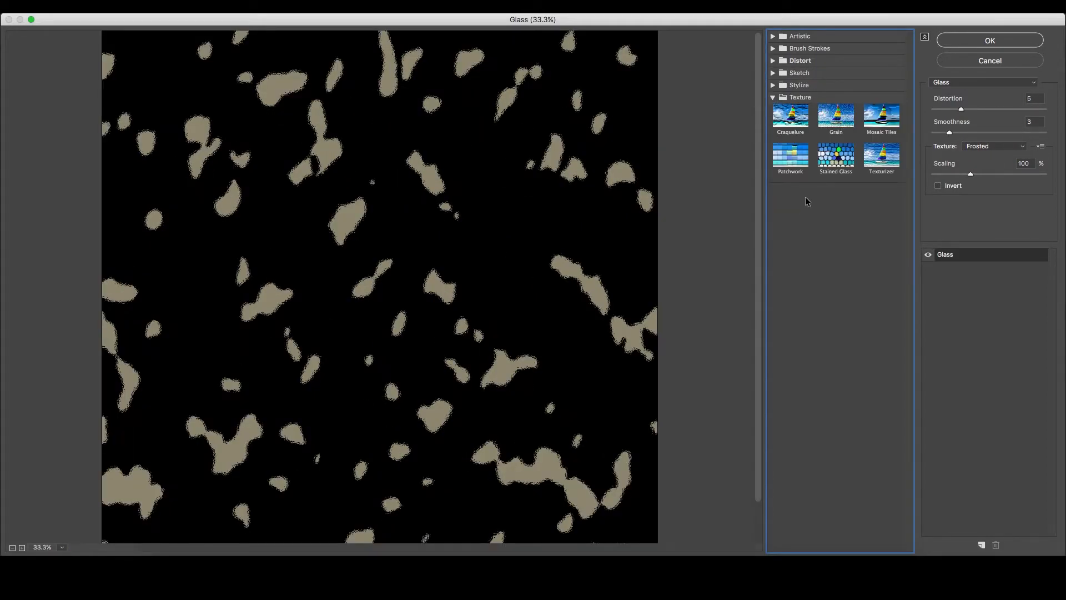
left_click(836, 156)
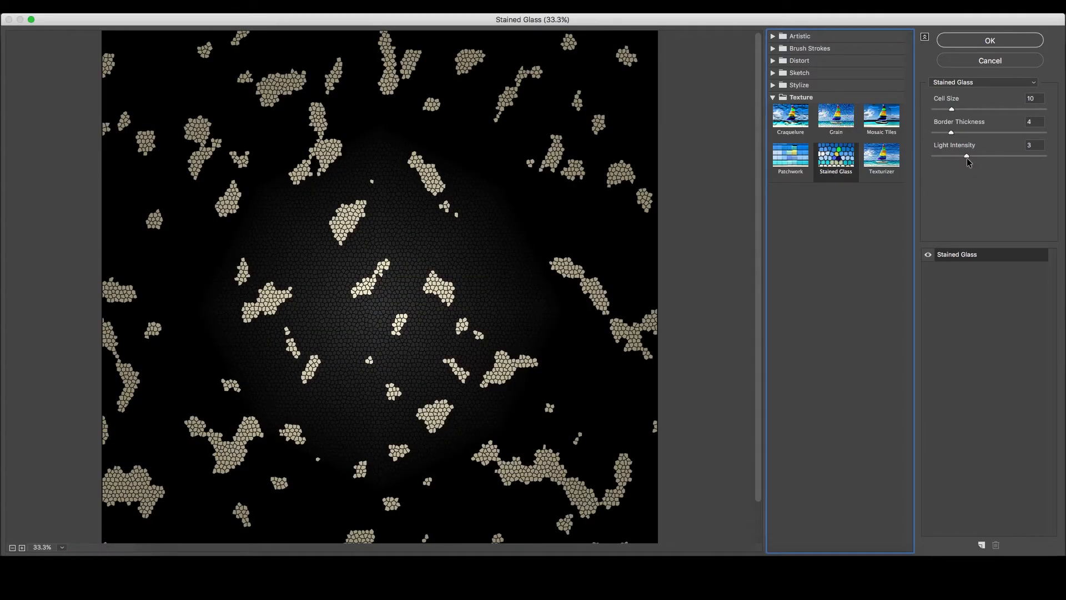
left_click_drag(965, 155, 933, 155)
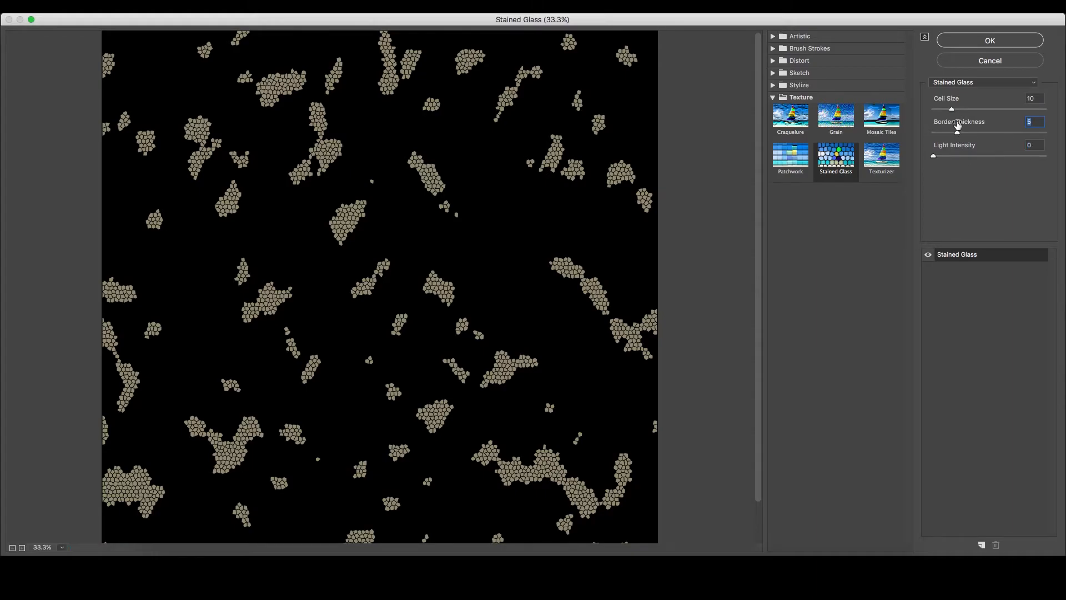
left_click(990, 40)
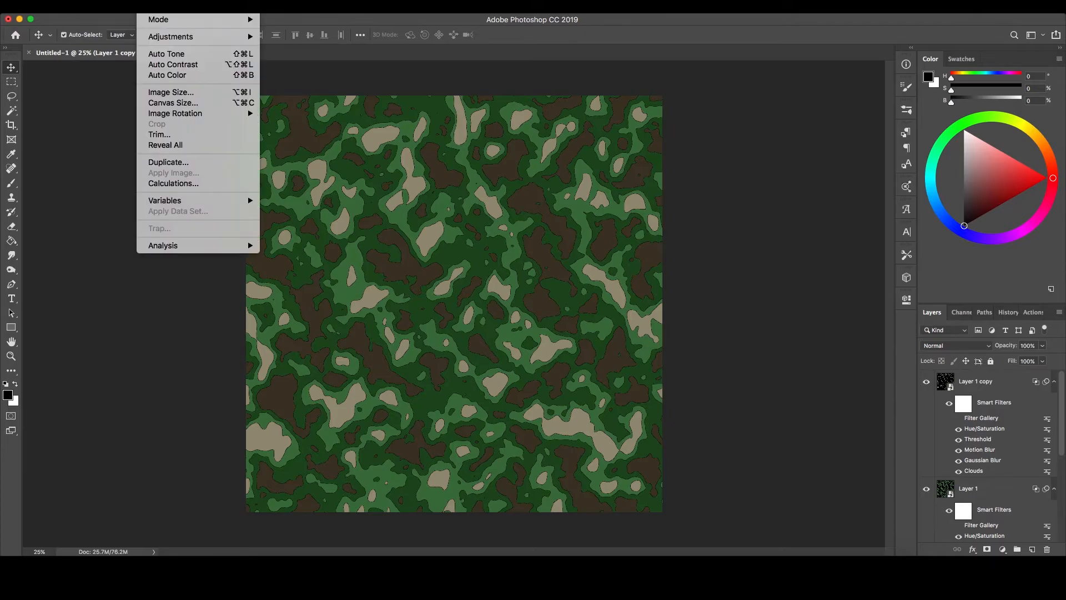
Enlarge the canvas to 205 cm in Canvas Size and confirm.
left_click(173, 103)
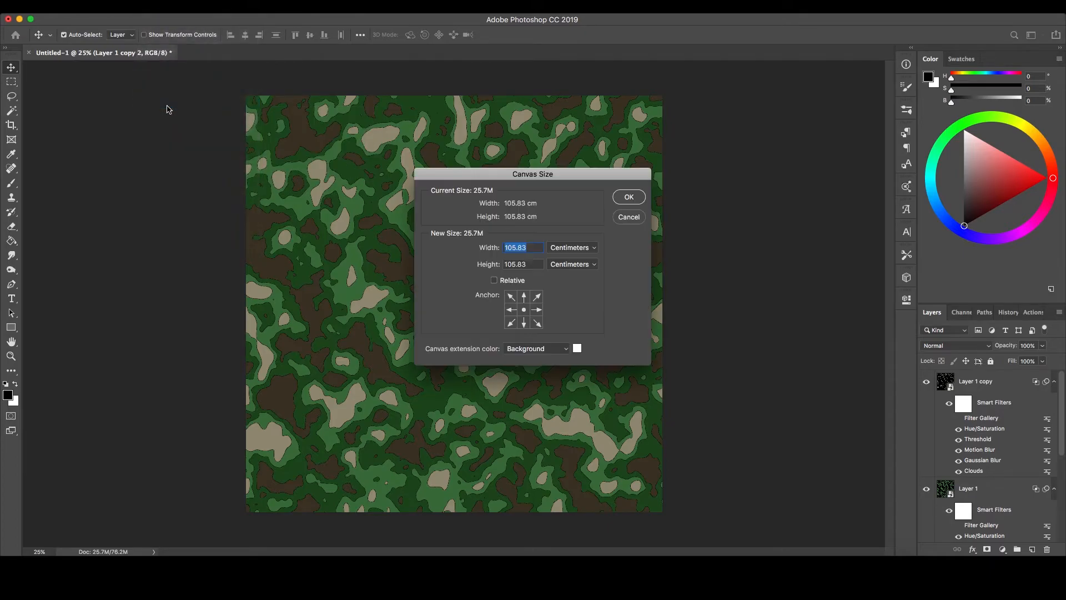
type("205")
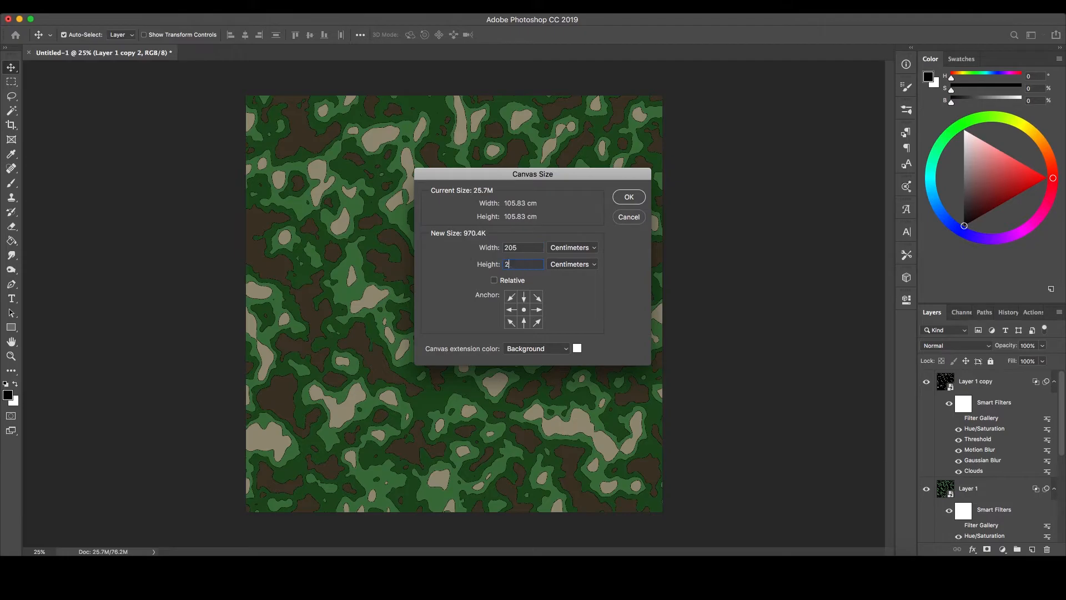
left_click(628, 197)
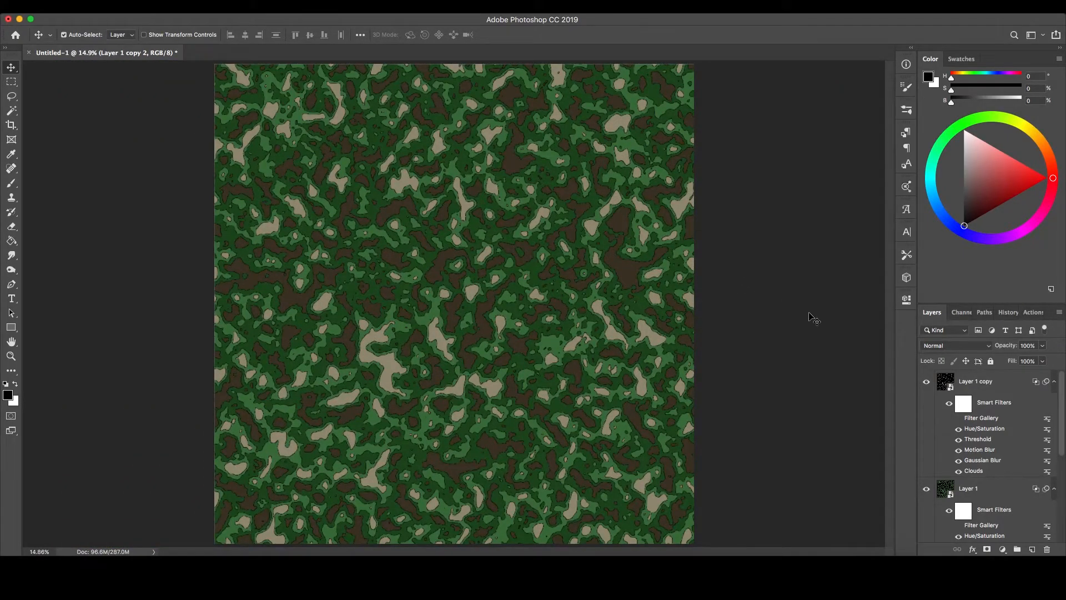
left_click(1032, 549)
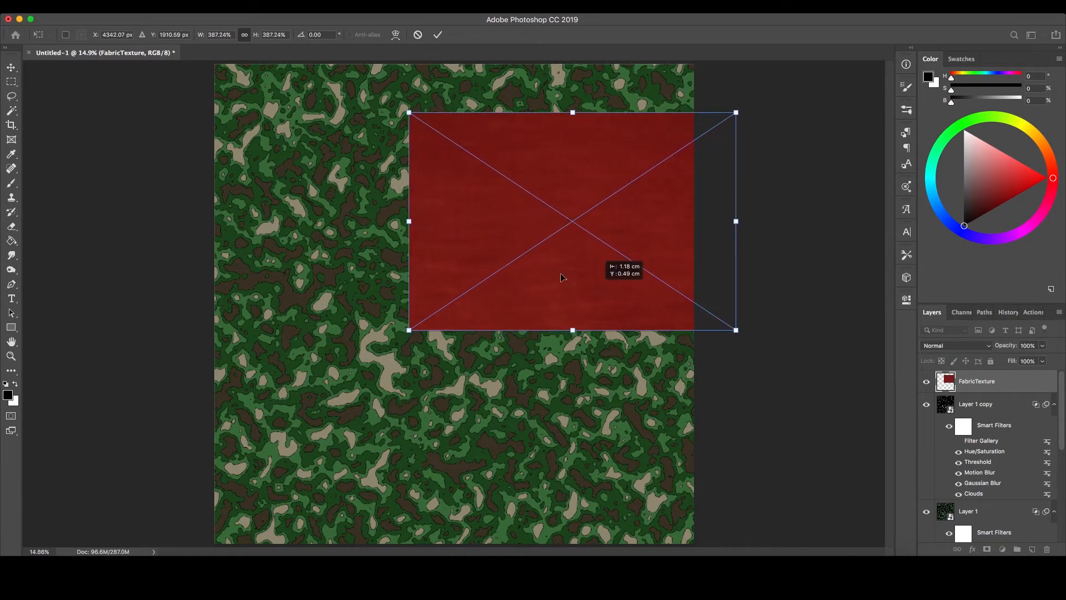
Stretch the placed red FabricTexture image to cover the whole canvas.
left_click_drag(735, 330, 694, 542)
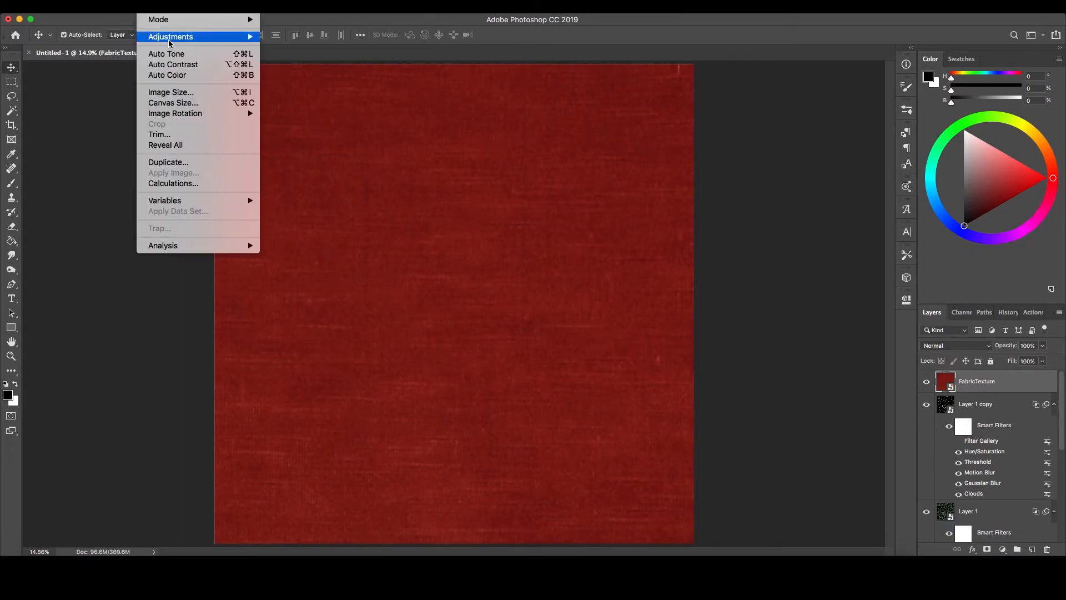
mouse_move(170, 37)
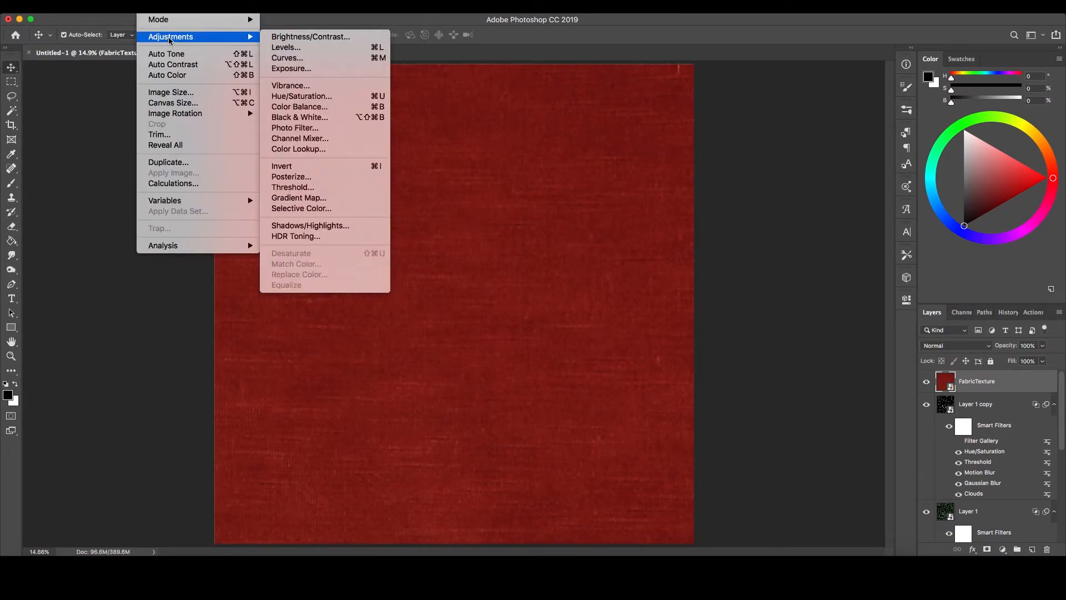
mouse_move(291, 253)
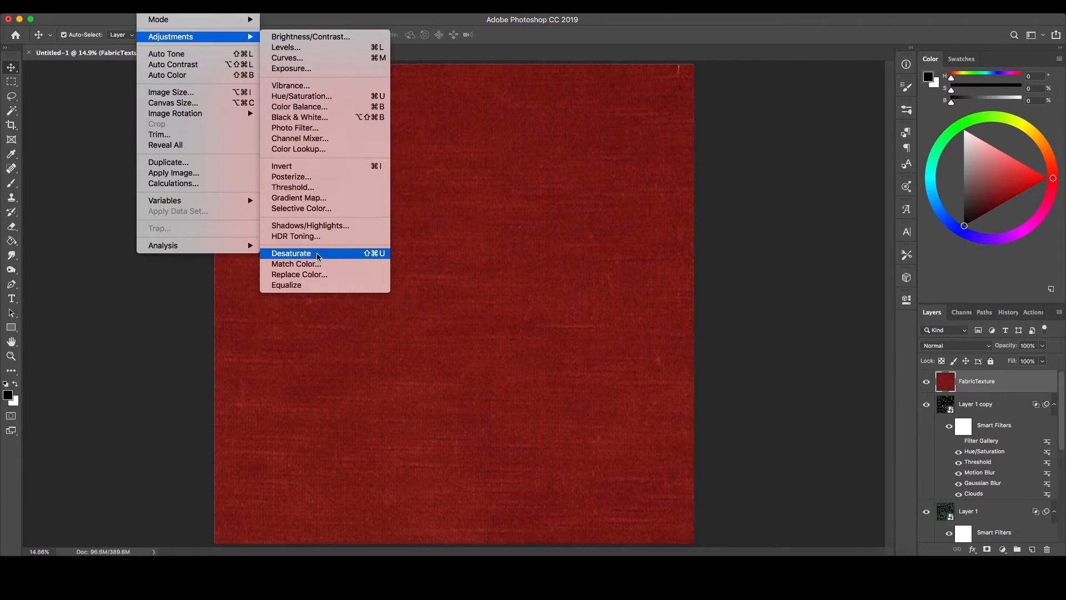
Desaturate the FabricTexture layer to grey and open its blending options.
left_click(291, 254)
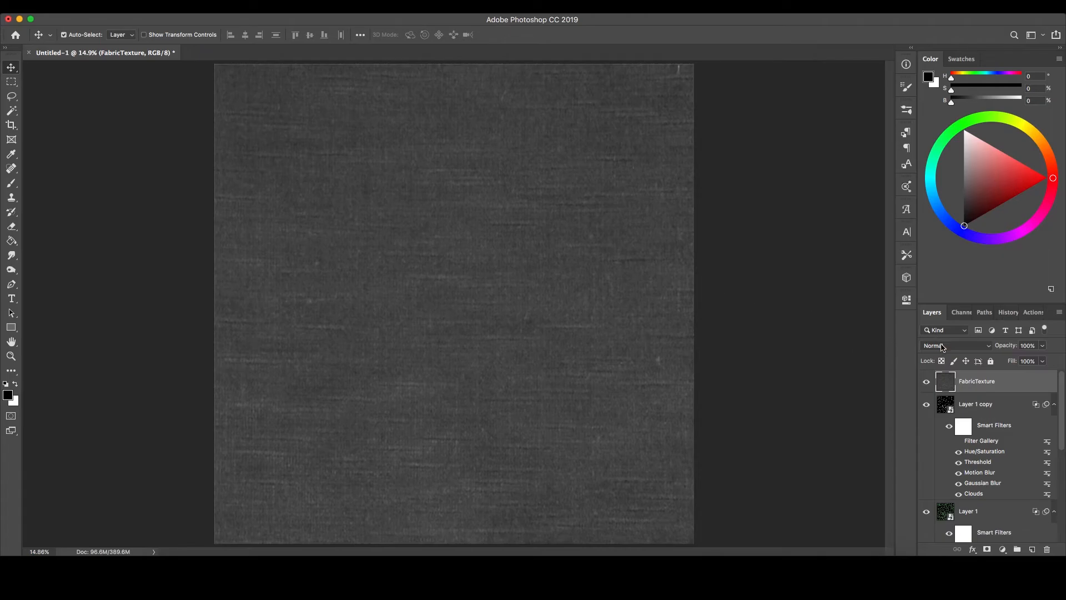
left_click(952, 345)
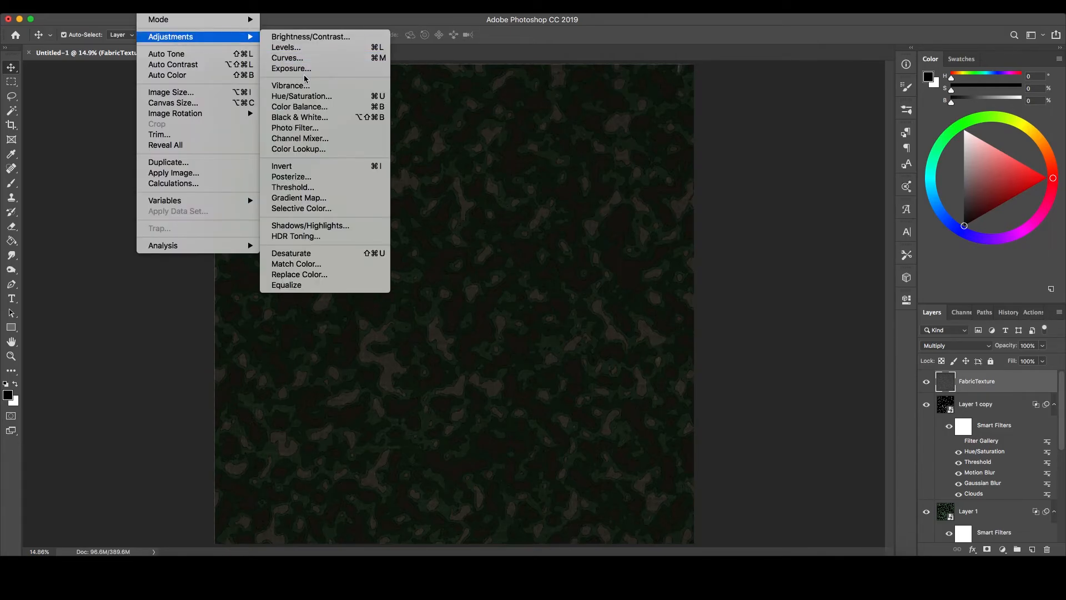
Brighten the fabric overlay with Brightness/Contrast and reconfirm the copied layer's Threshold filter.
left_click(310, 36)
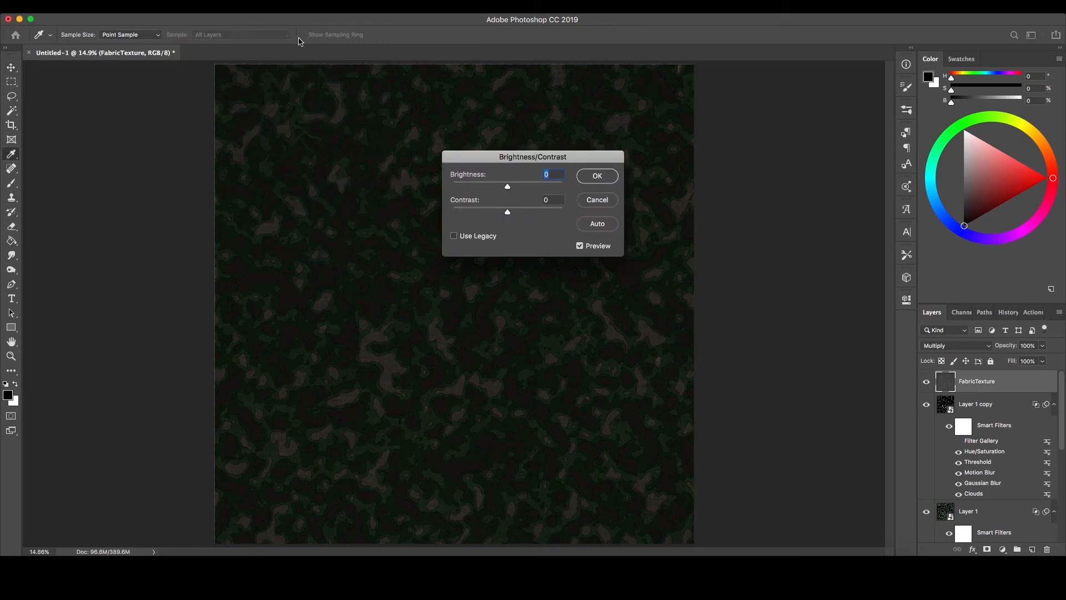
left_click(596, 175)
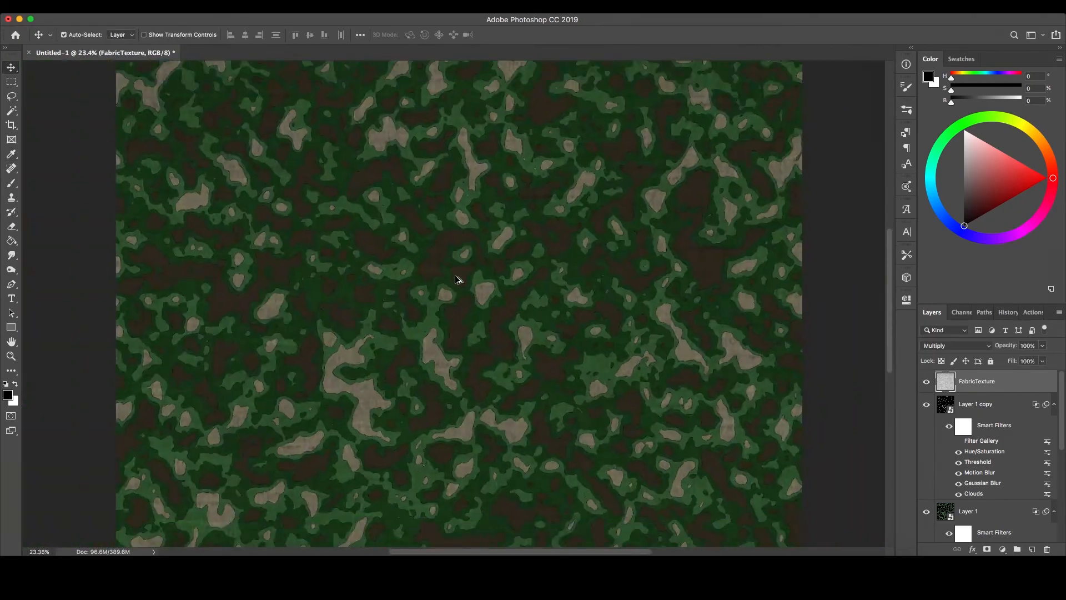
double_click(978, 461)
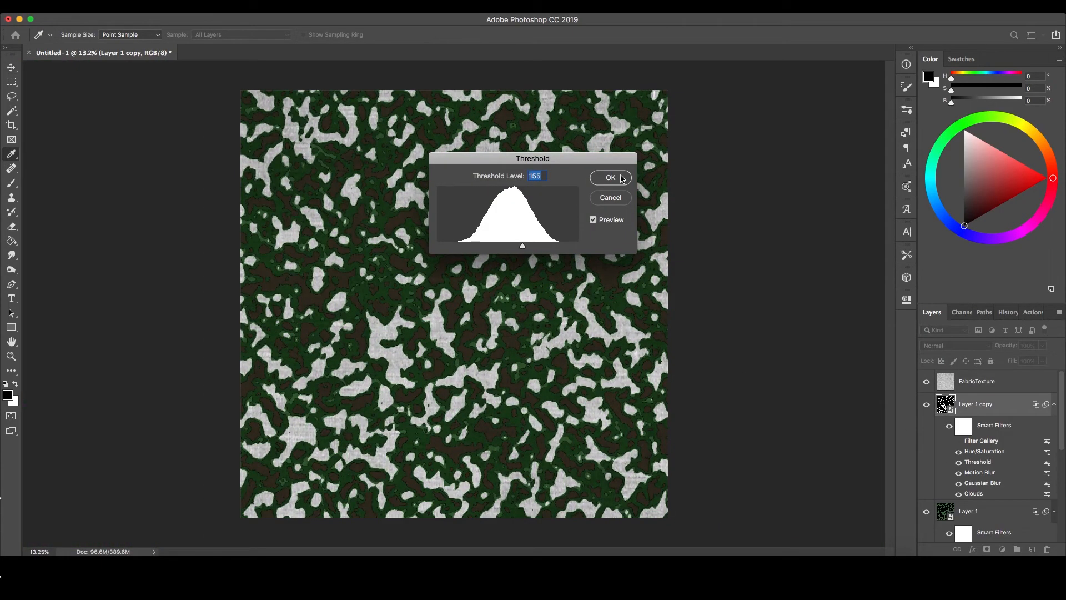
left_click(609, 177)
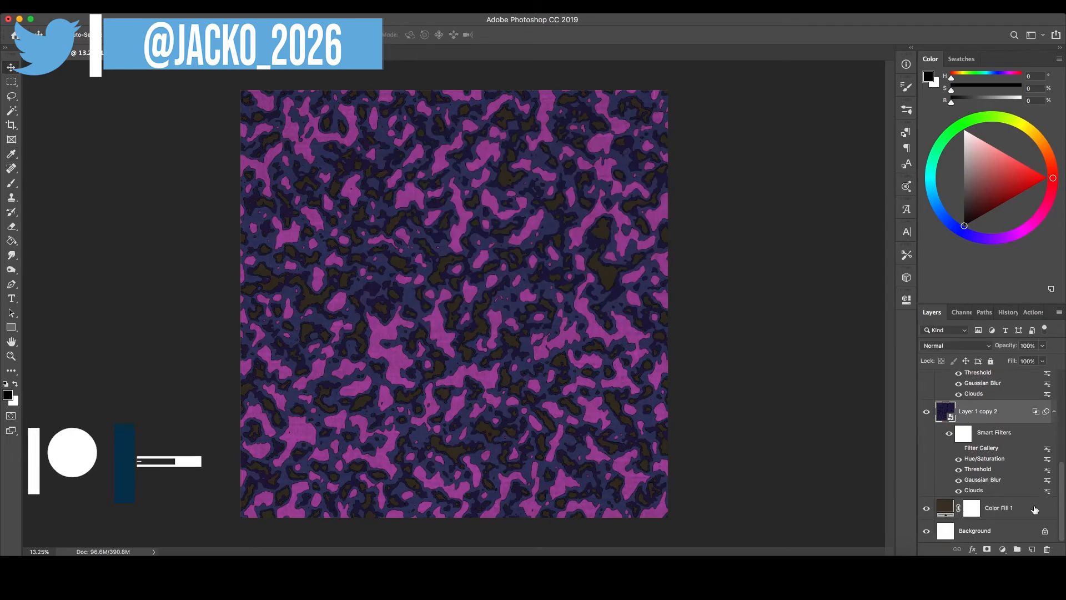
Open the Color Fill 1 colour picker to recolour the brown blobs lavender.
double_click(945, 507)
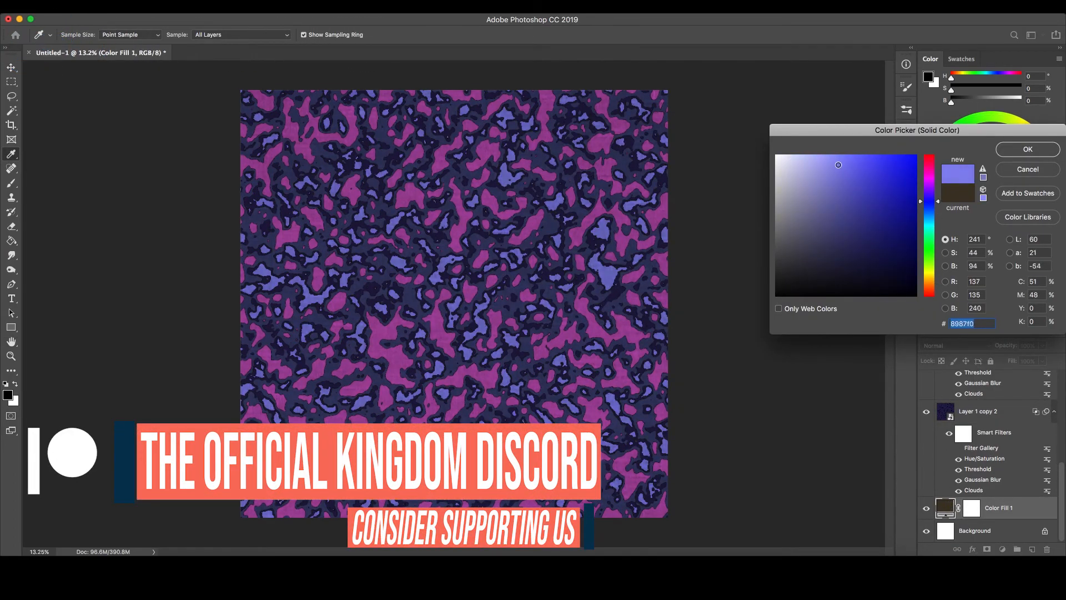